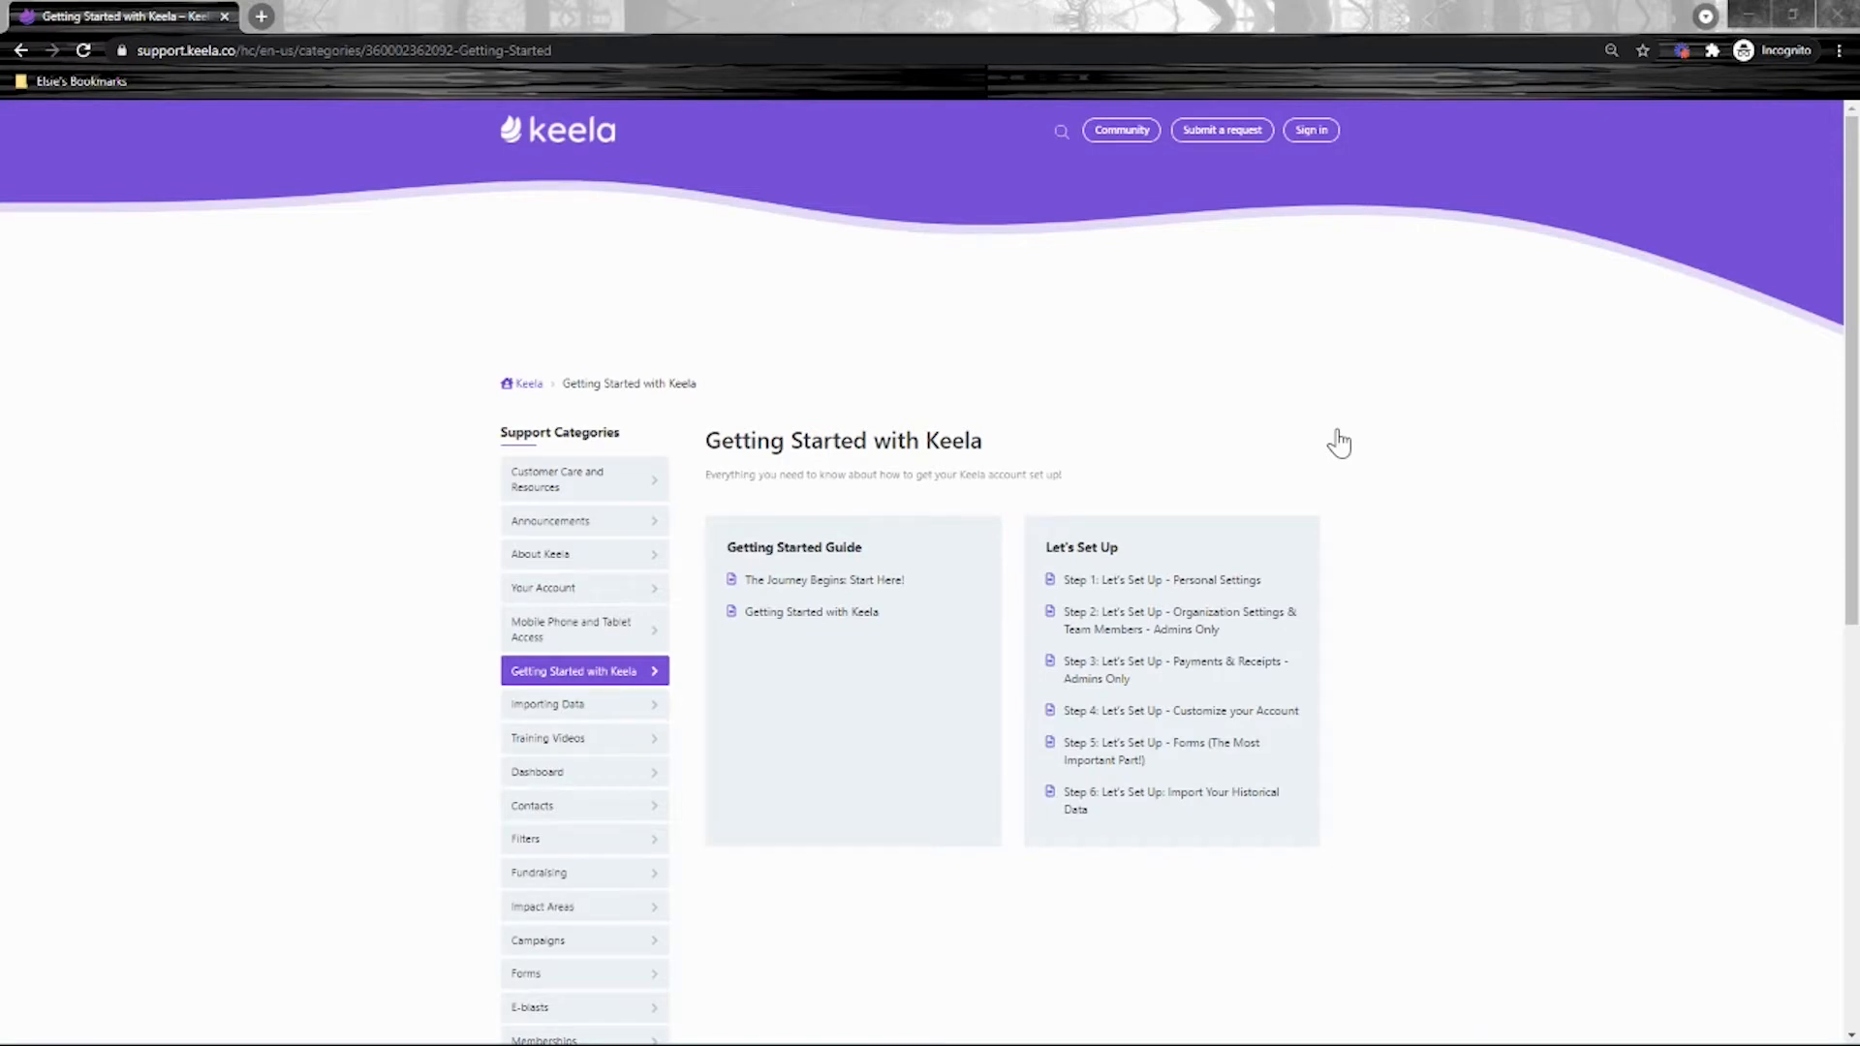
mouse_move(1238, 947)
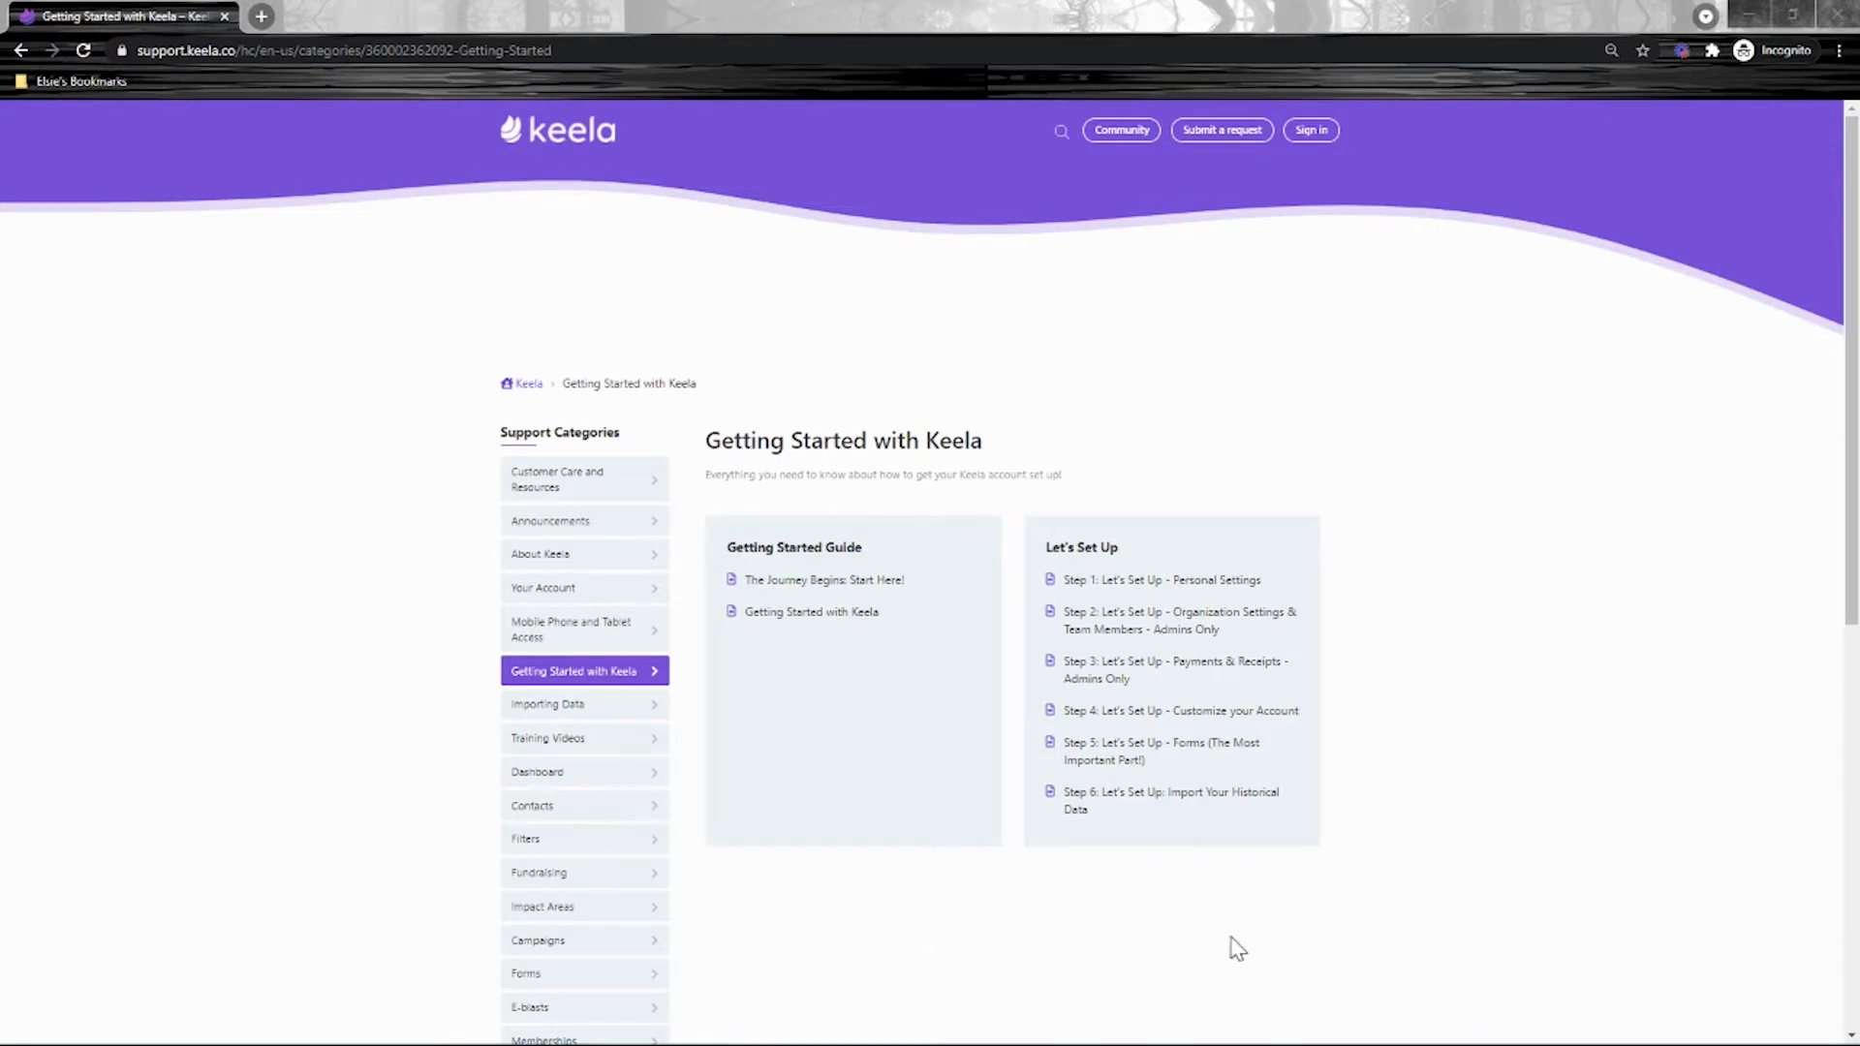
mouse_move(1362, 763)
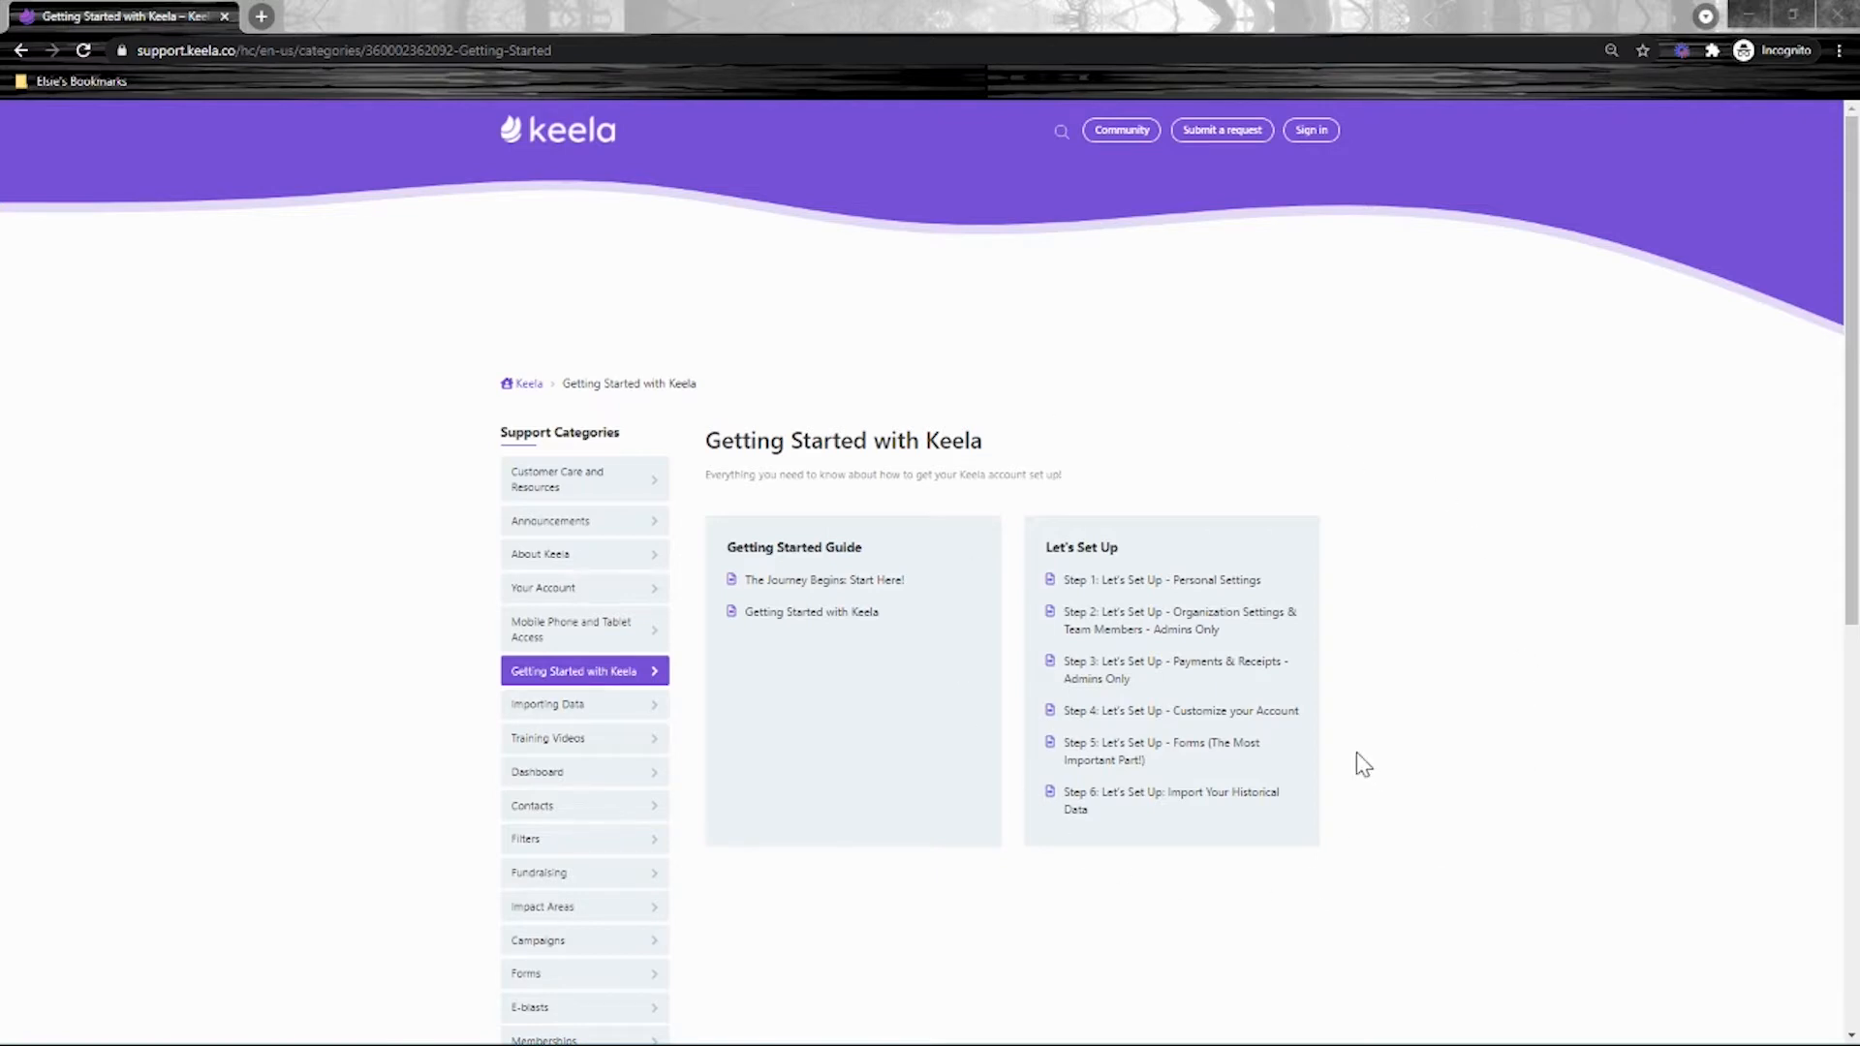
mouse_move(1292, 711)
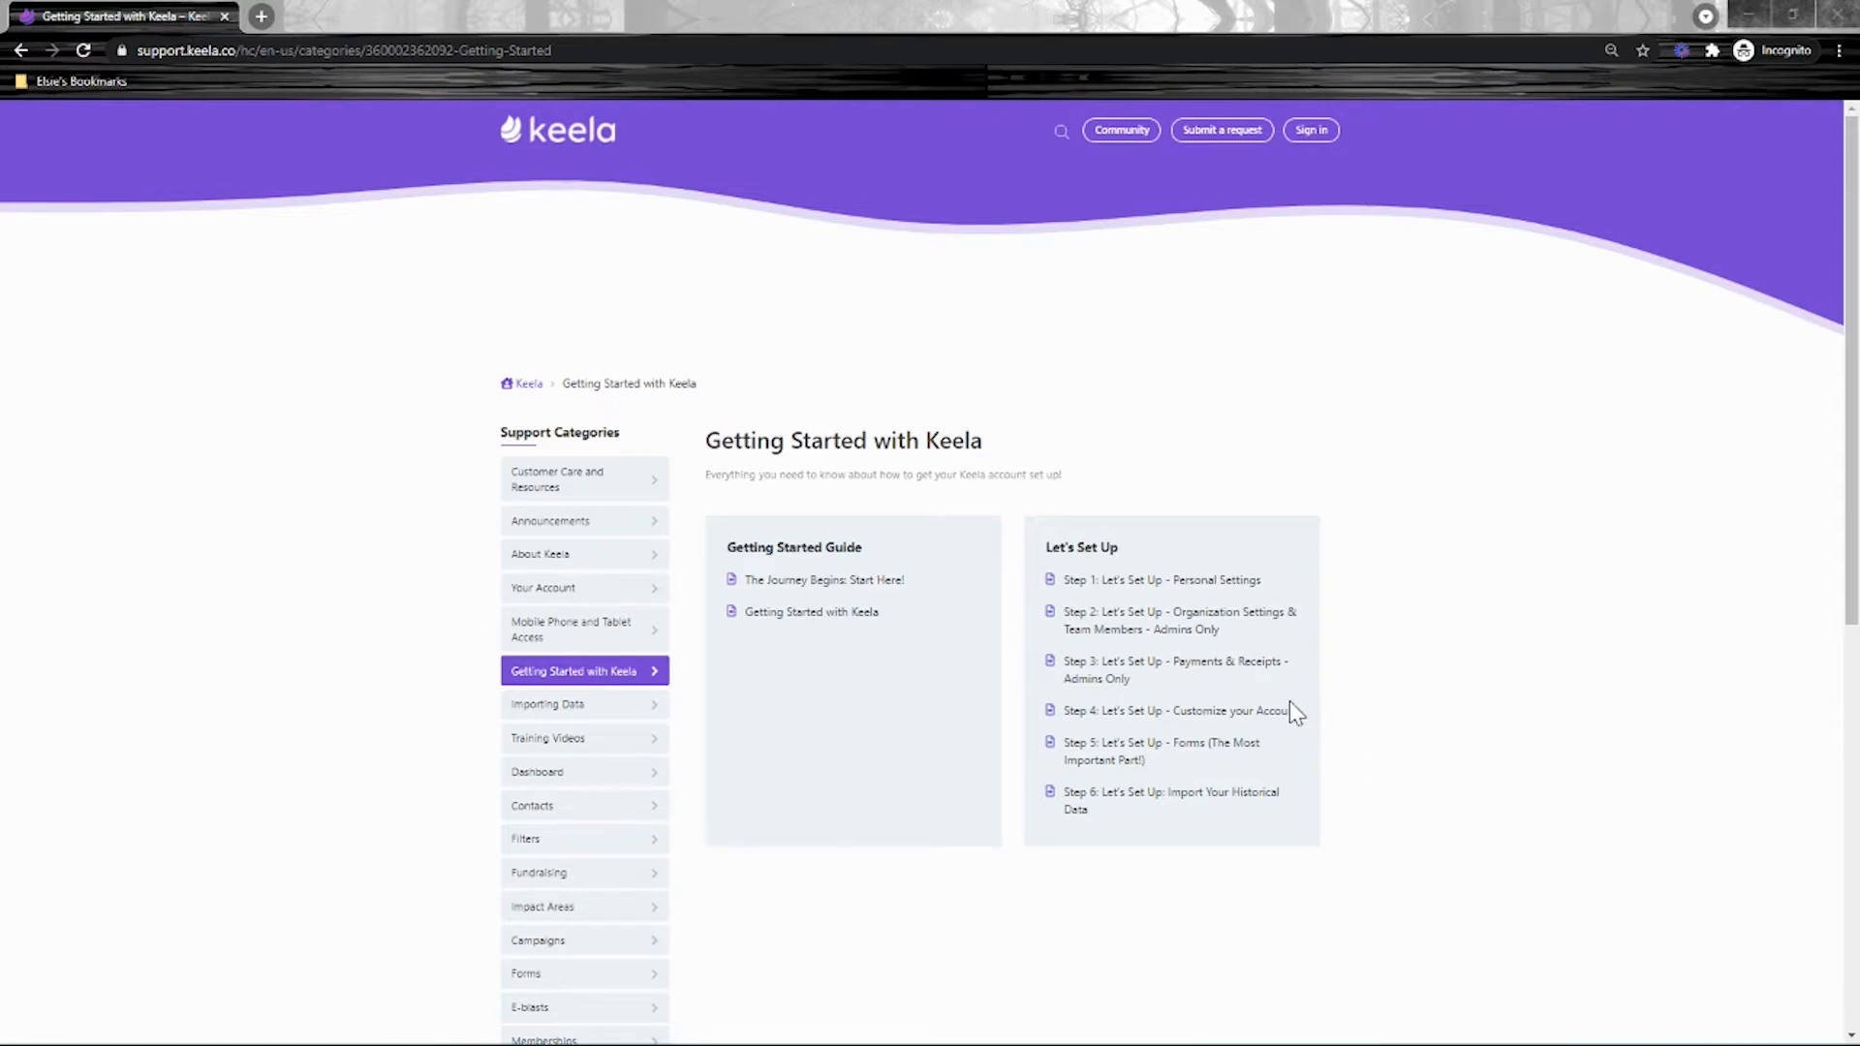
mouse_move(1130, 717)
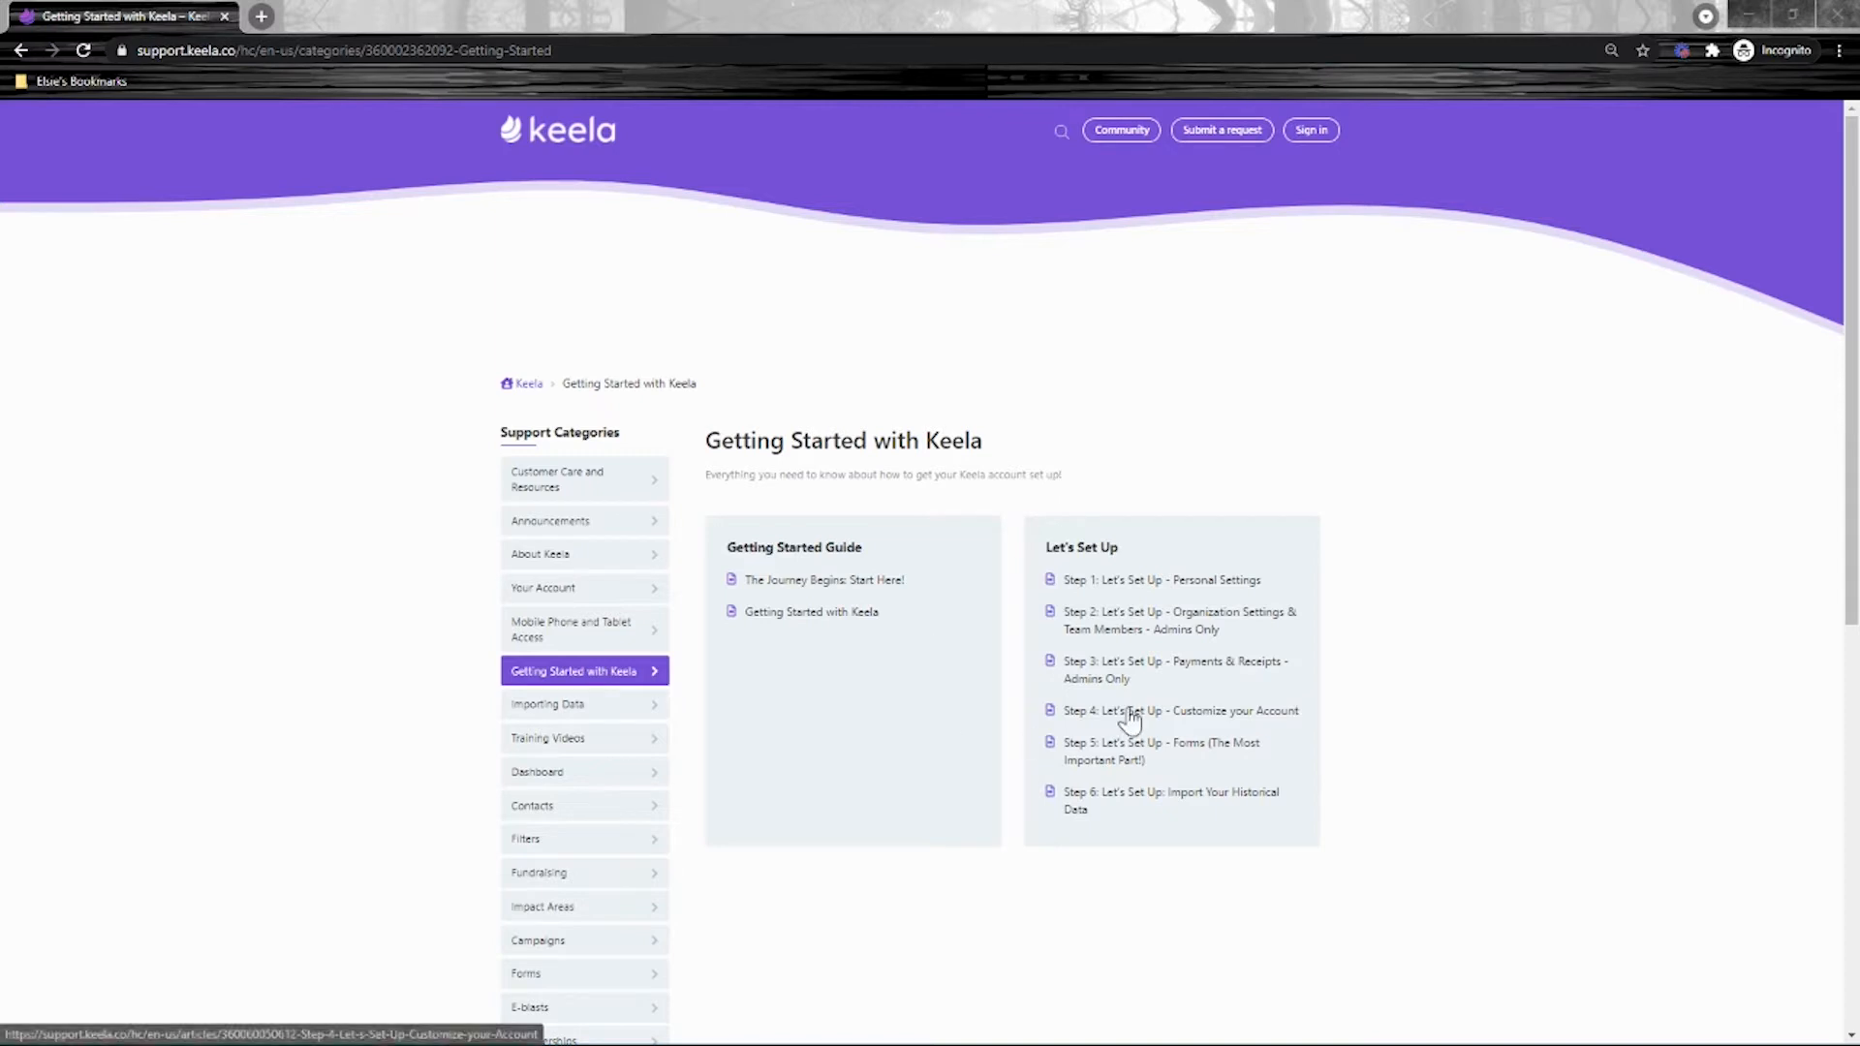
mouse_move(907, 366)
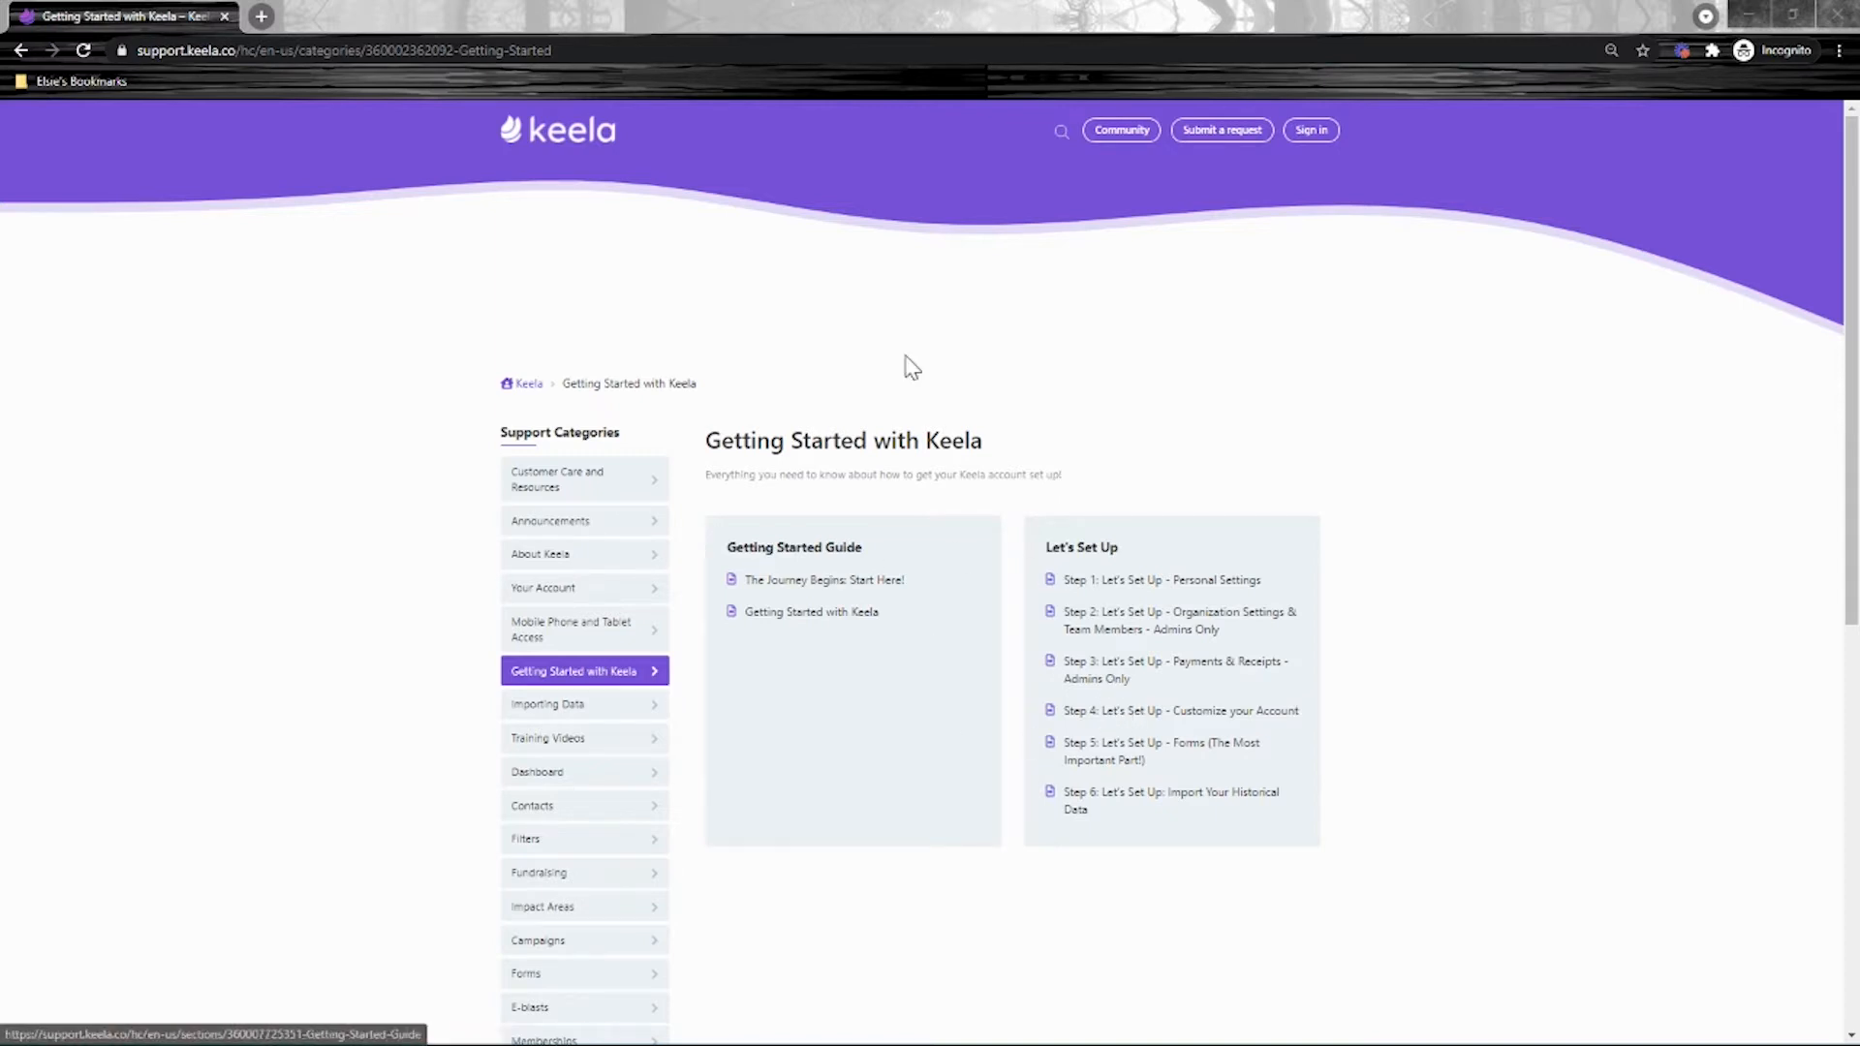
mouse_move(1652, 66)
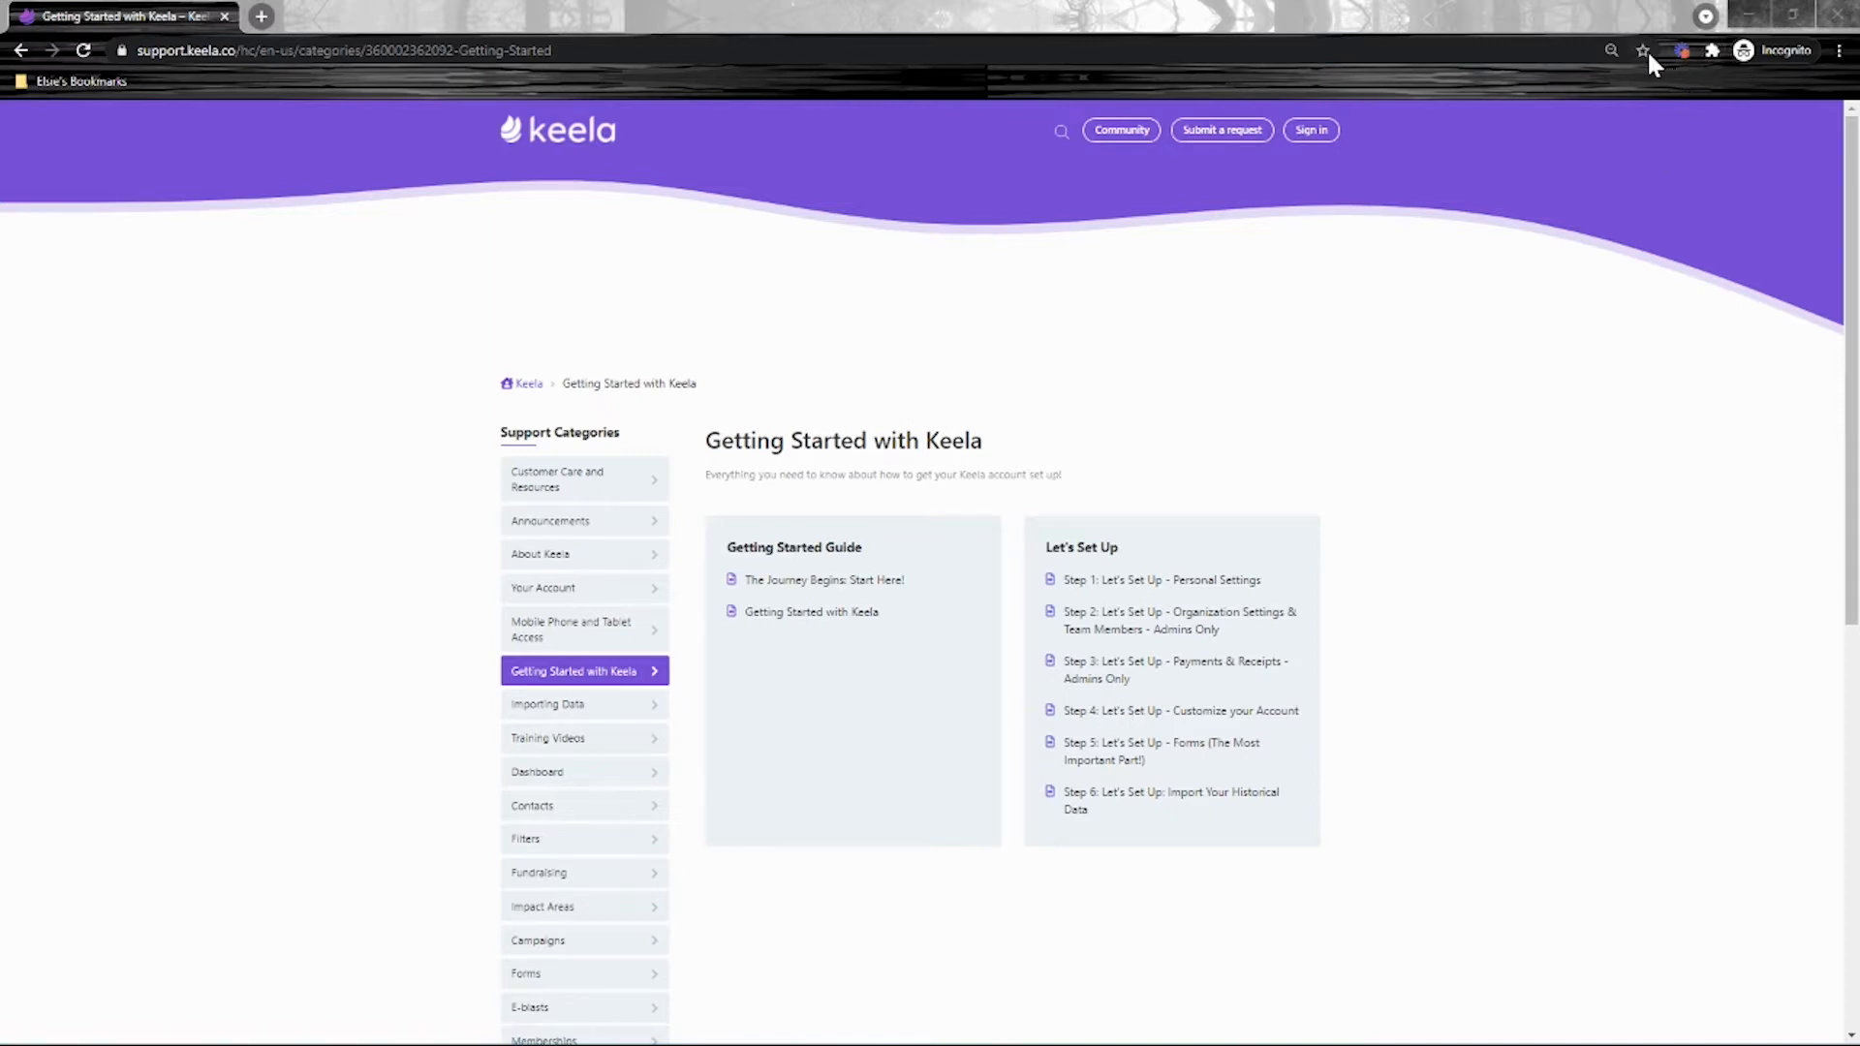
Bookmark the Getting Started with Keela page, then go to 'The Journey Begins: Start Here!' article
left_click(1643, 50)
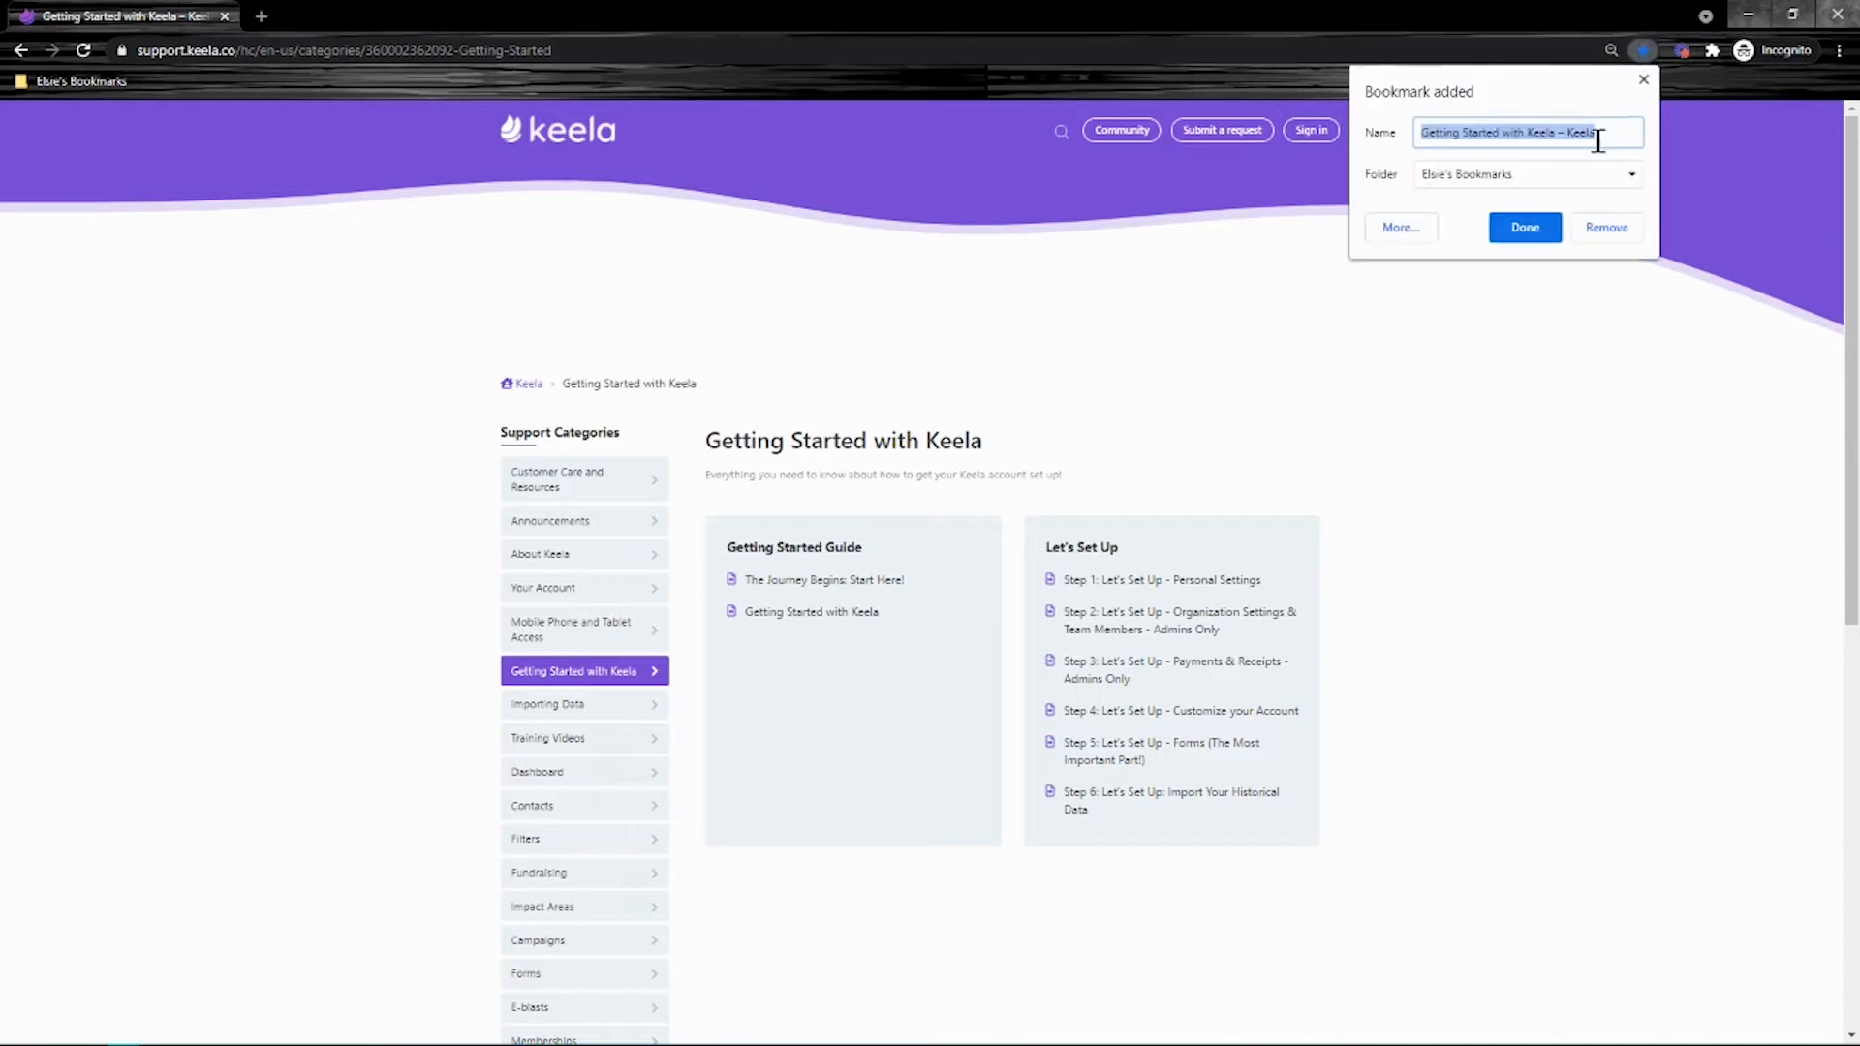
left_click(1525, 227)
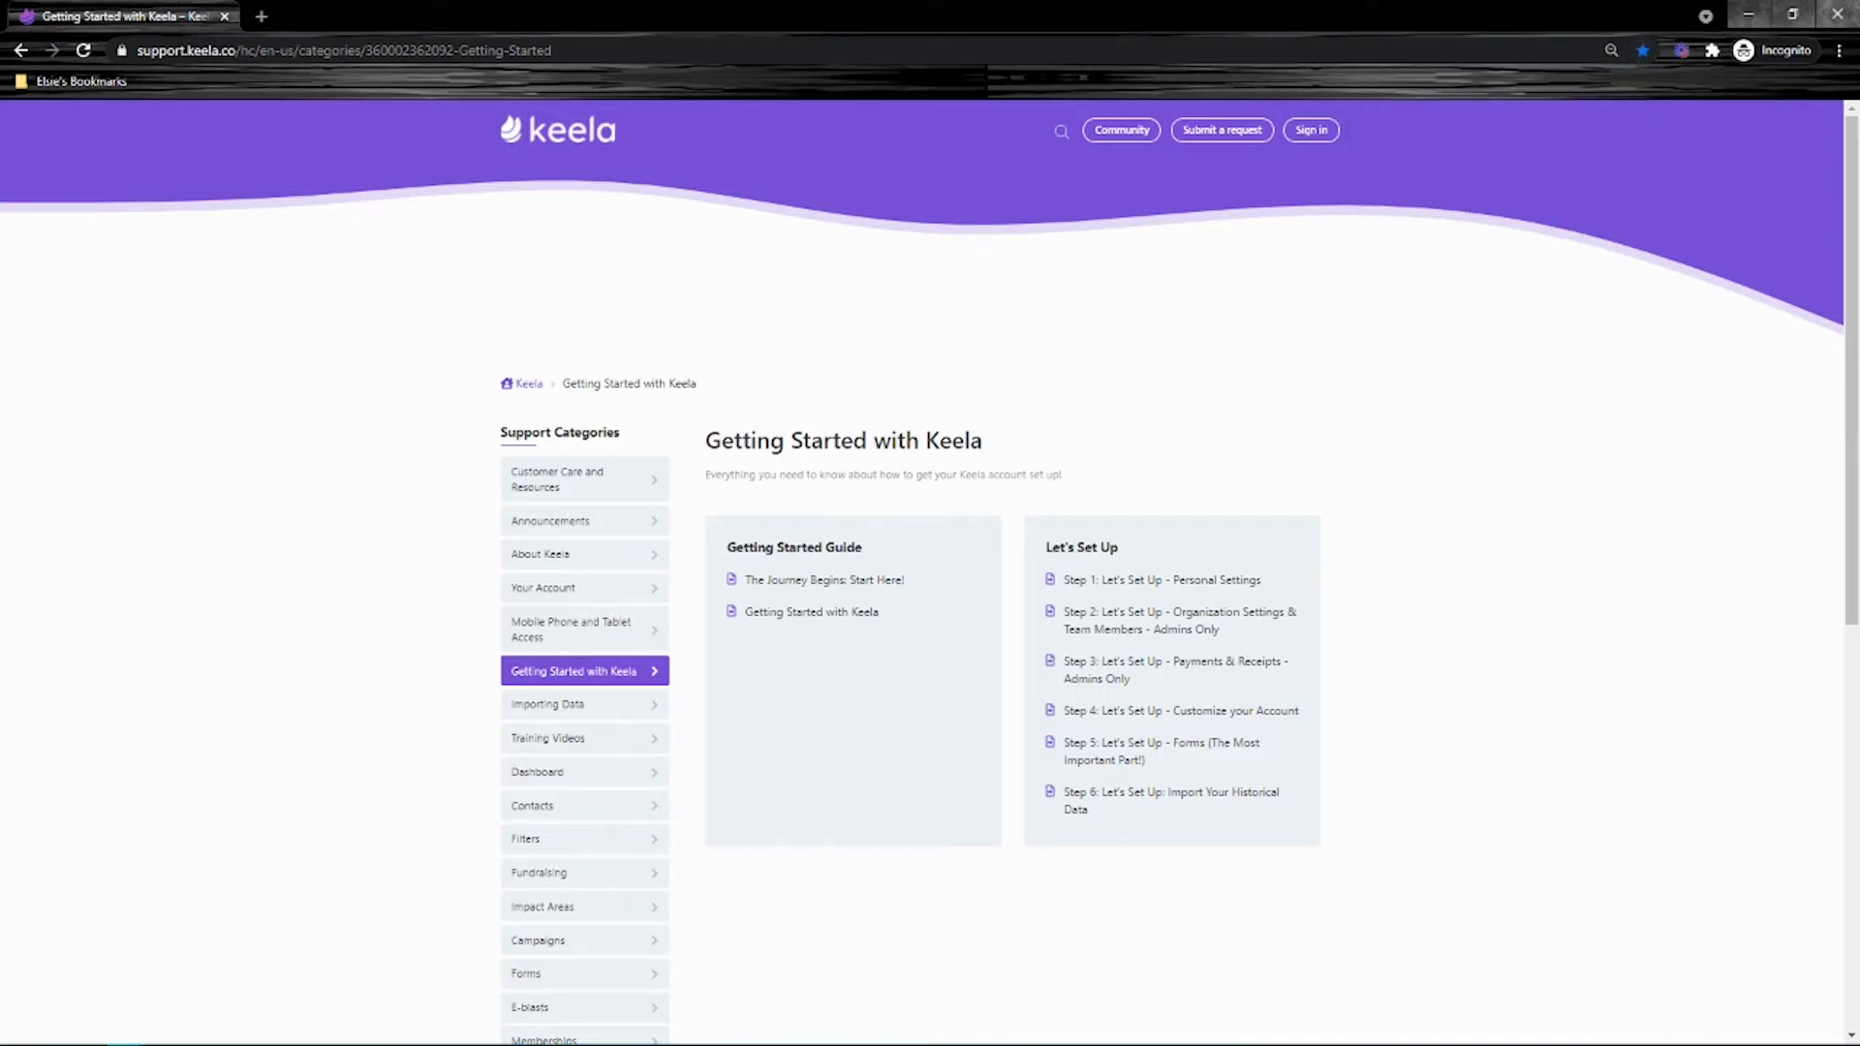
left_click(823, 579)
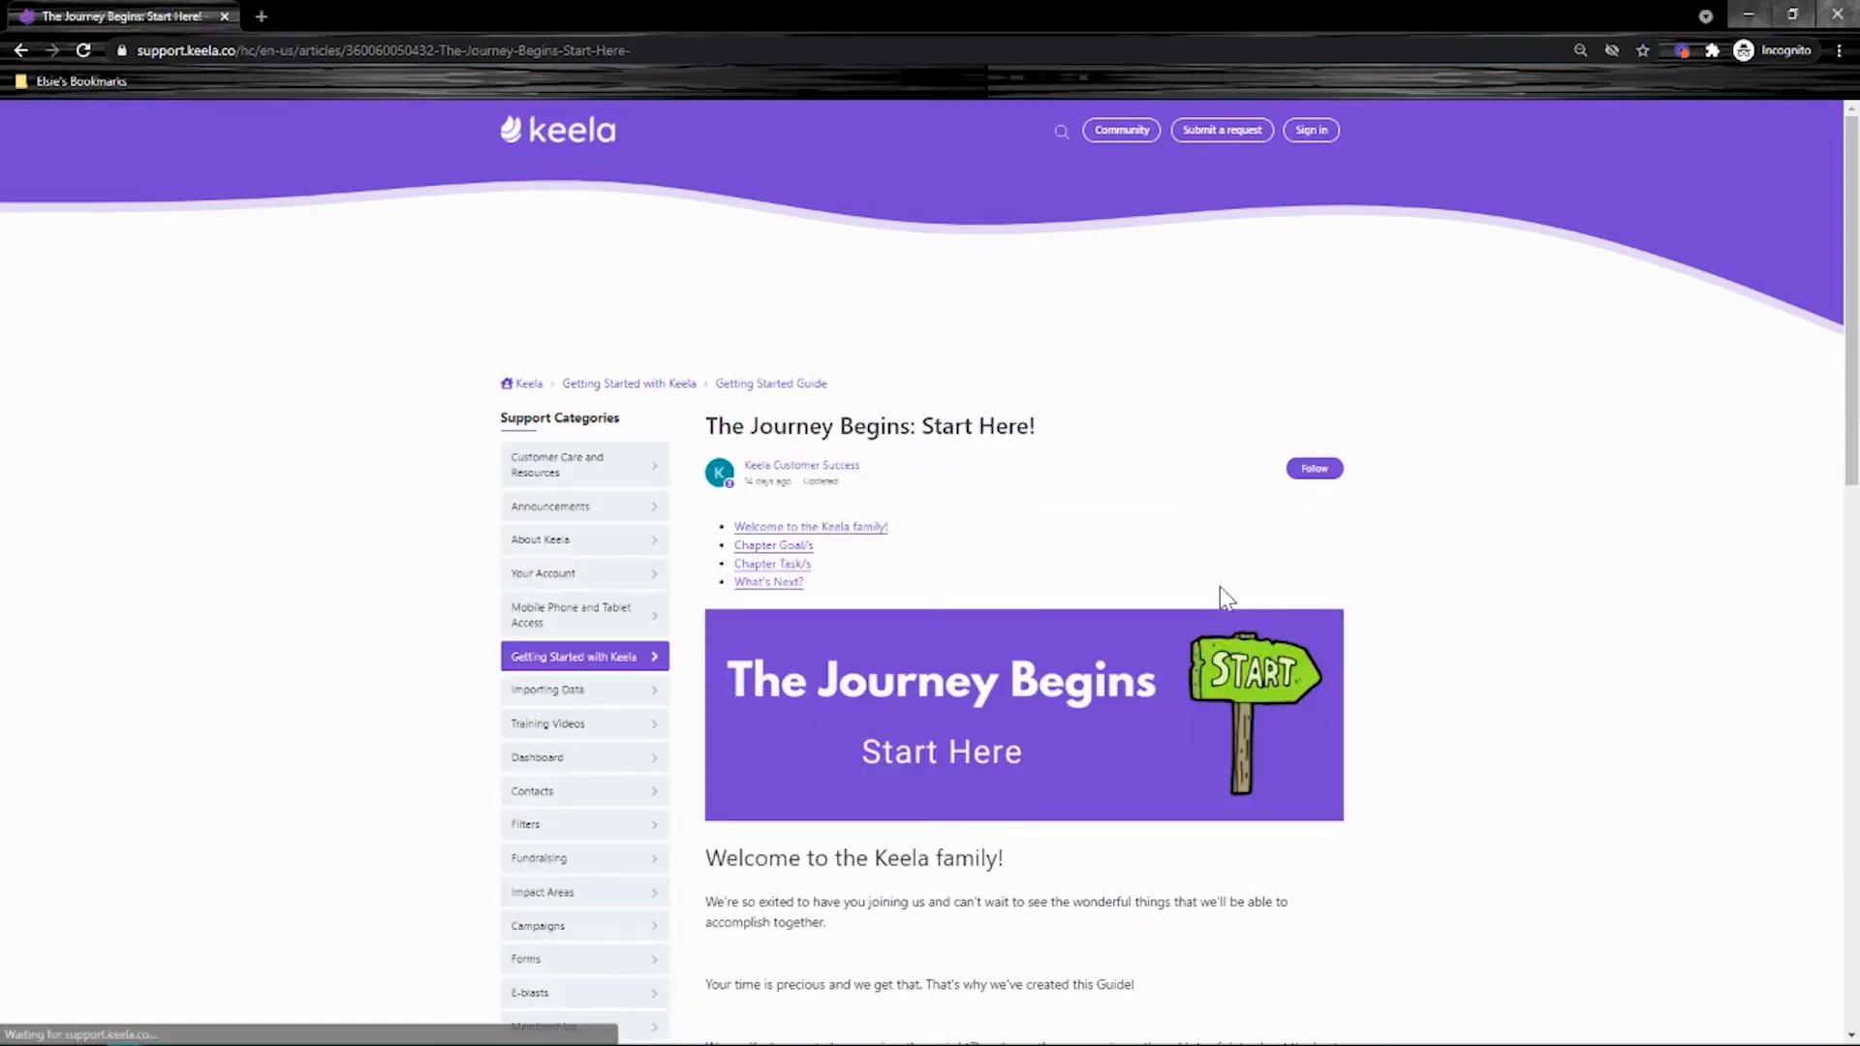
scroll("down", 3)
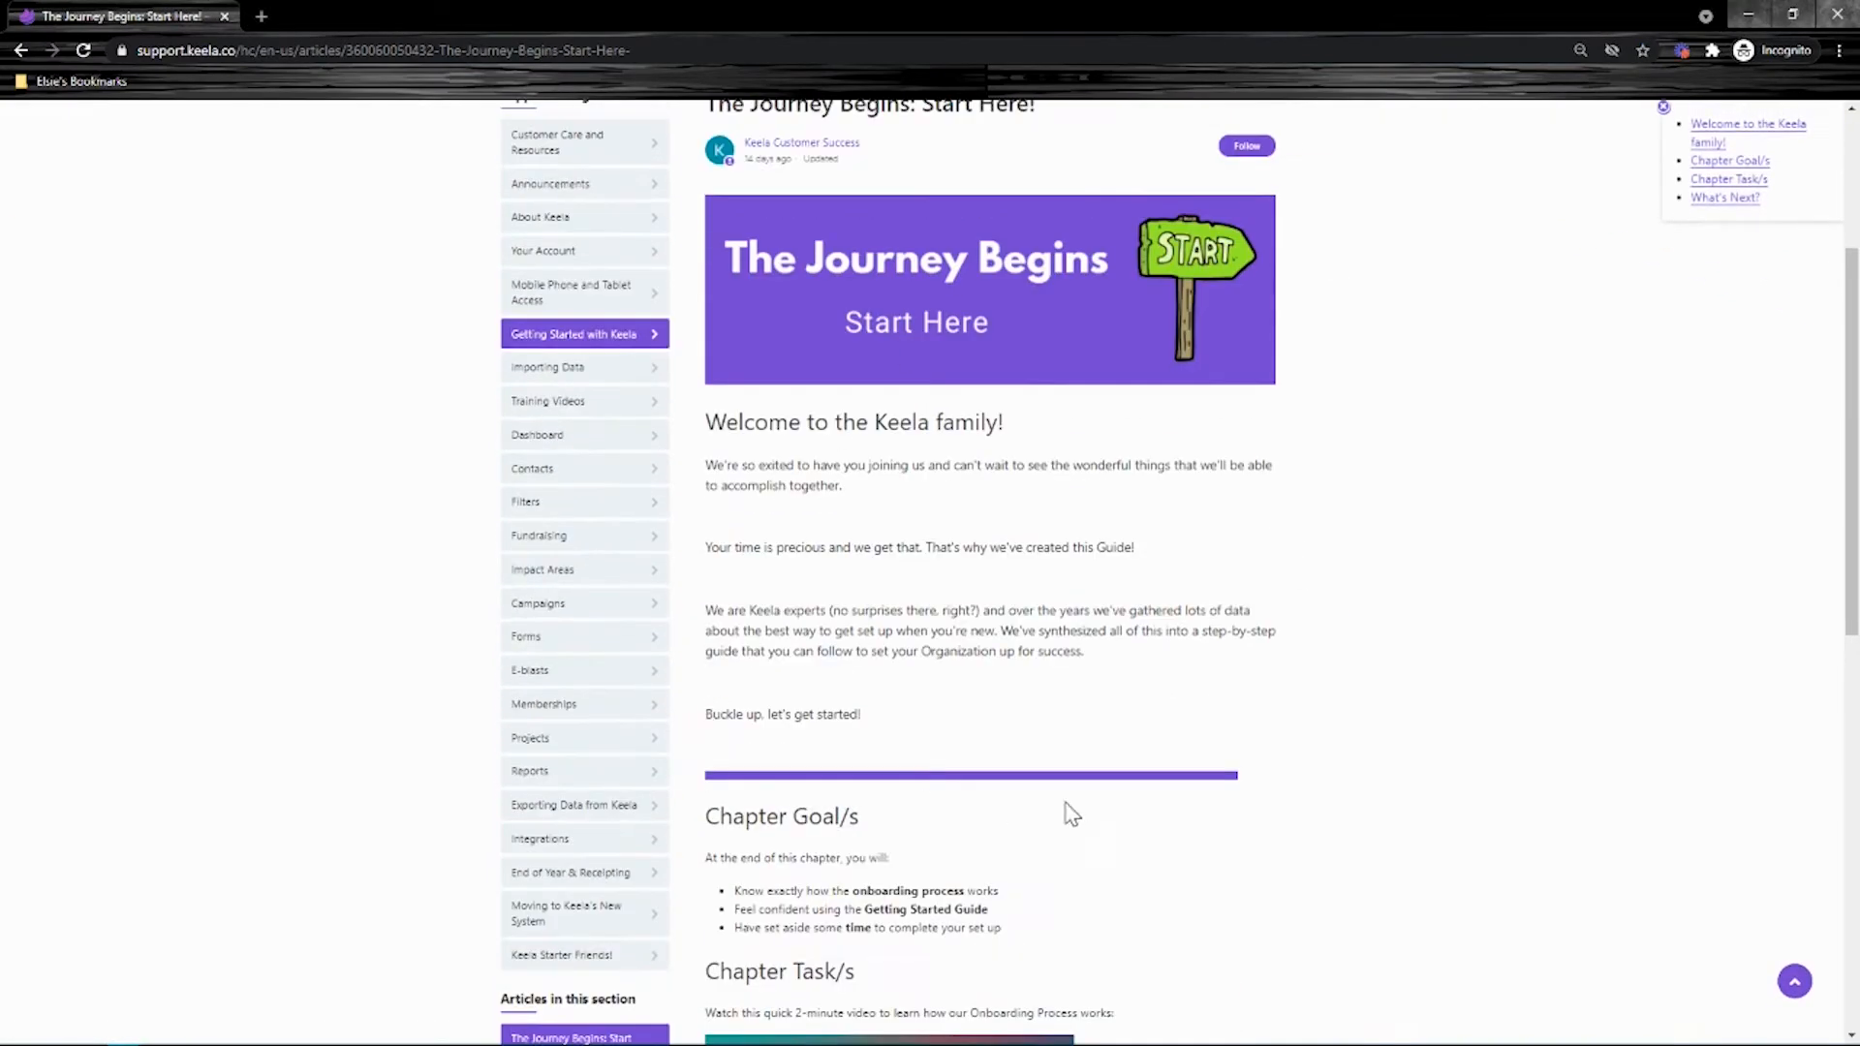
scroll("up", 3)
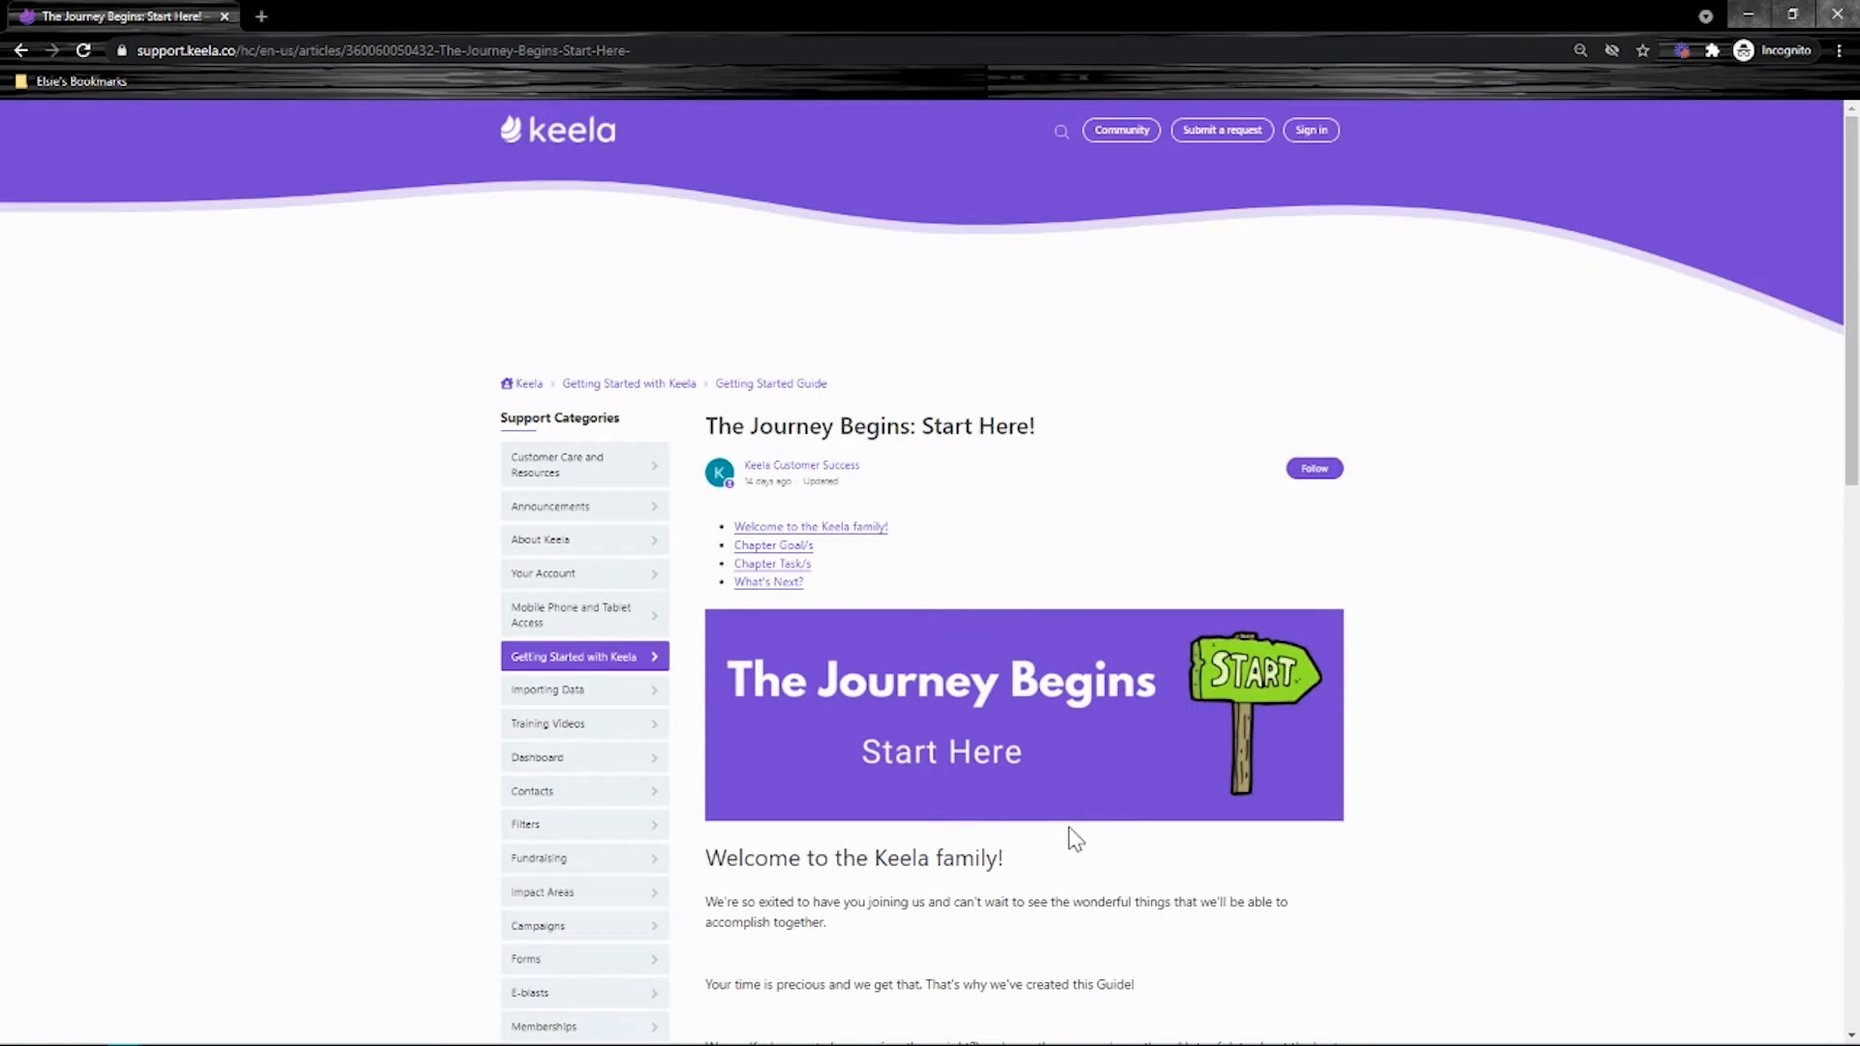
mouse_move(1090, 827)
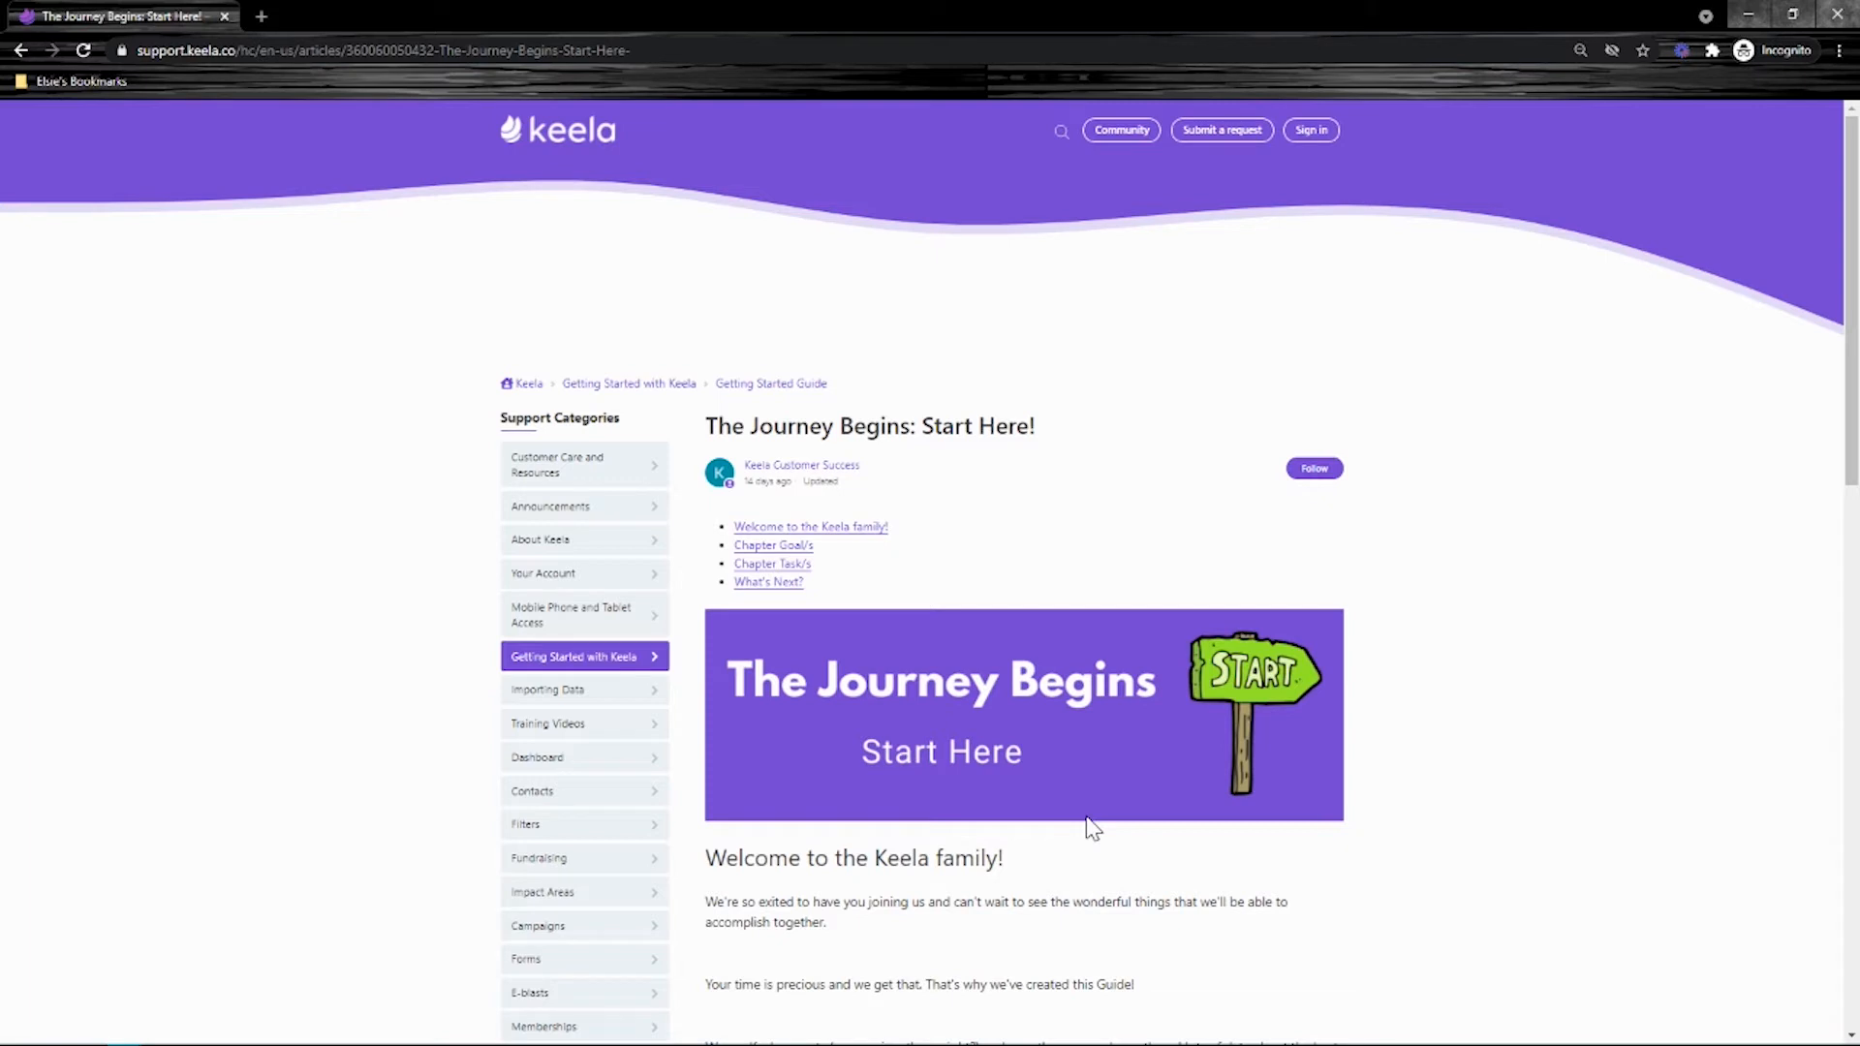
left_click(769, 384)
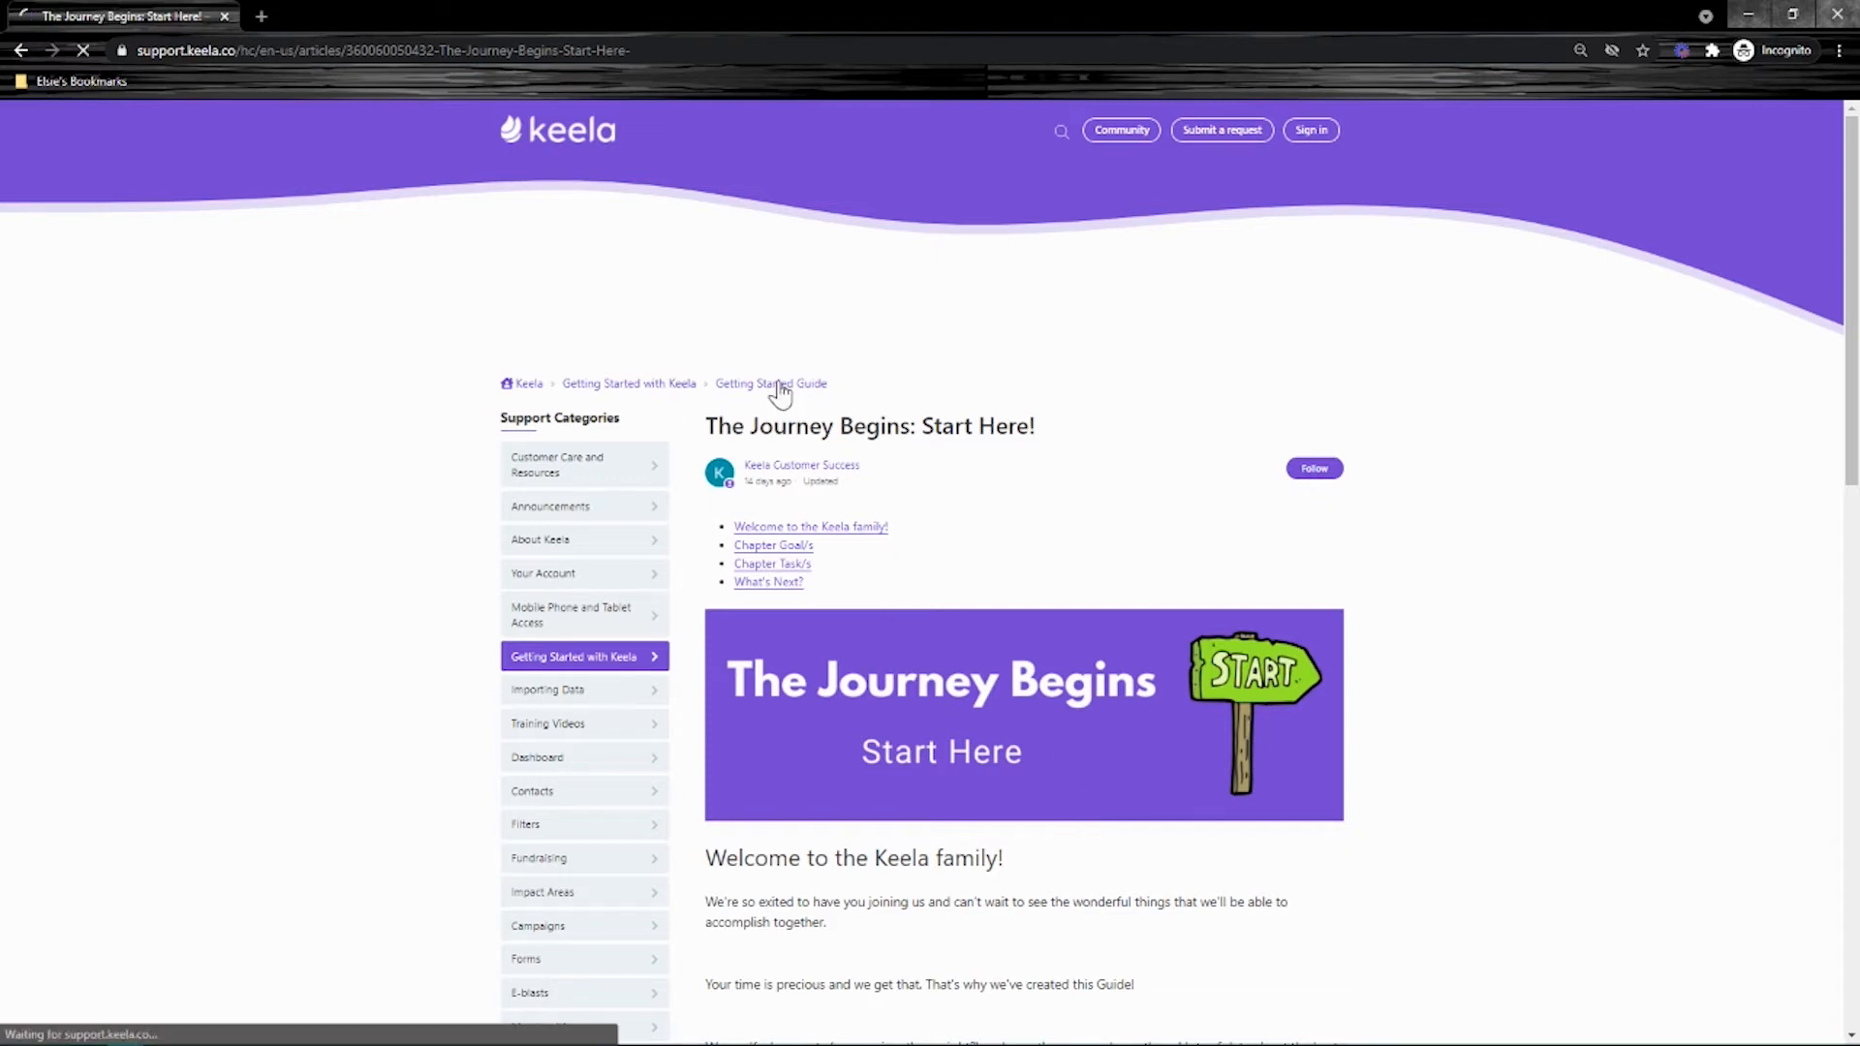
left_click(769, 384)
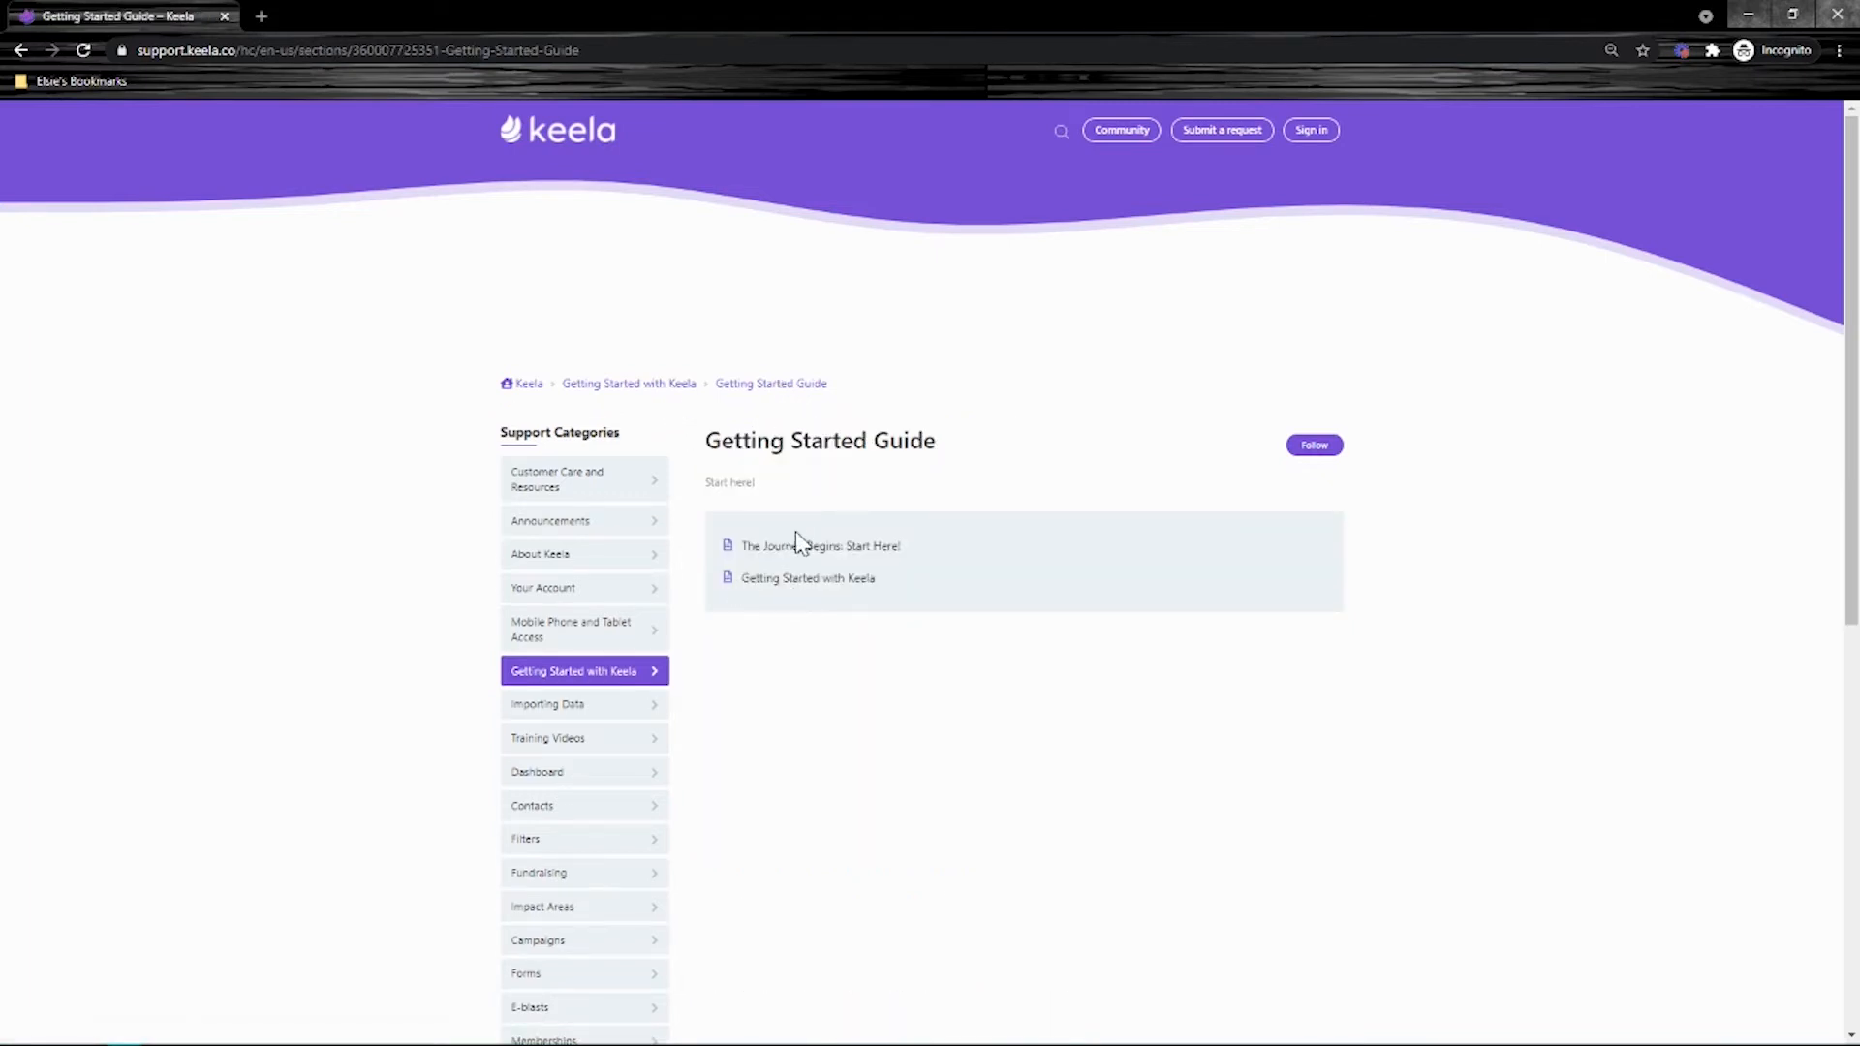
left_click(627, 384)
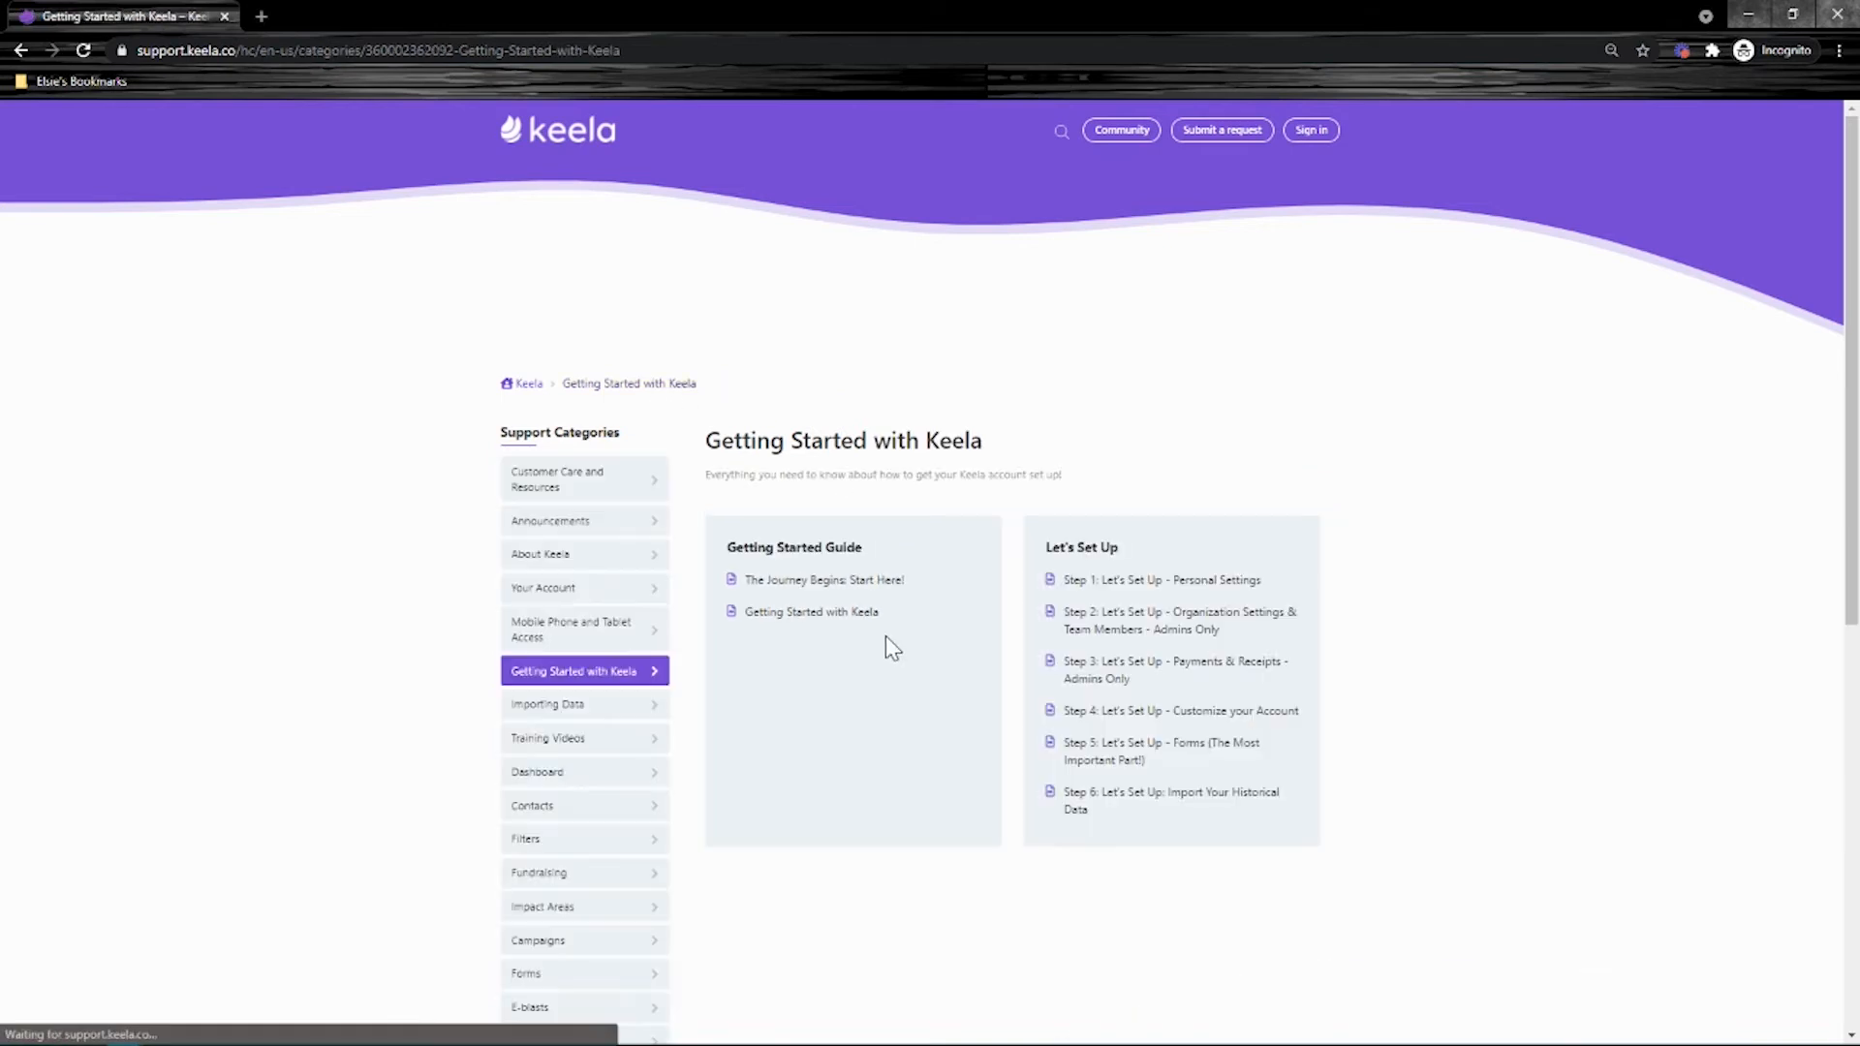
mouse_move(904, 626)
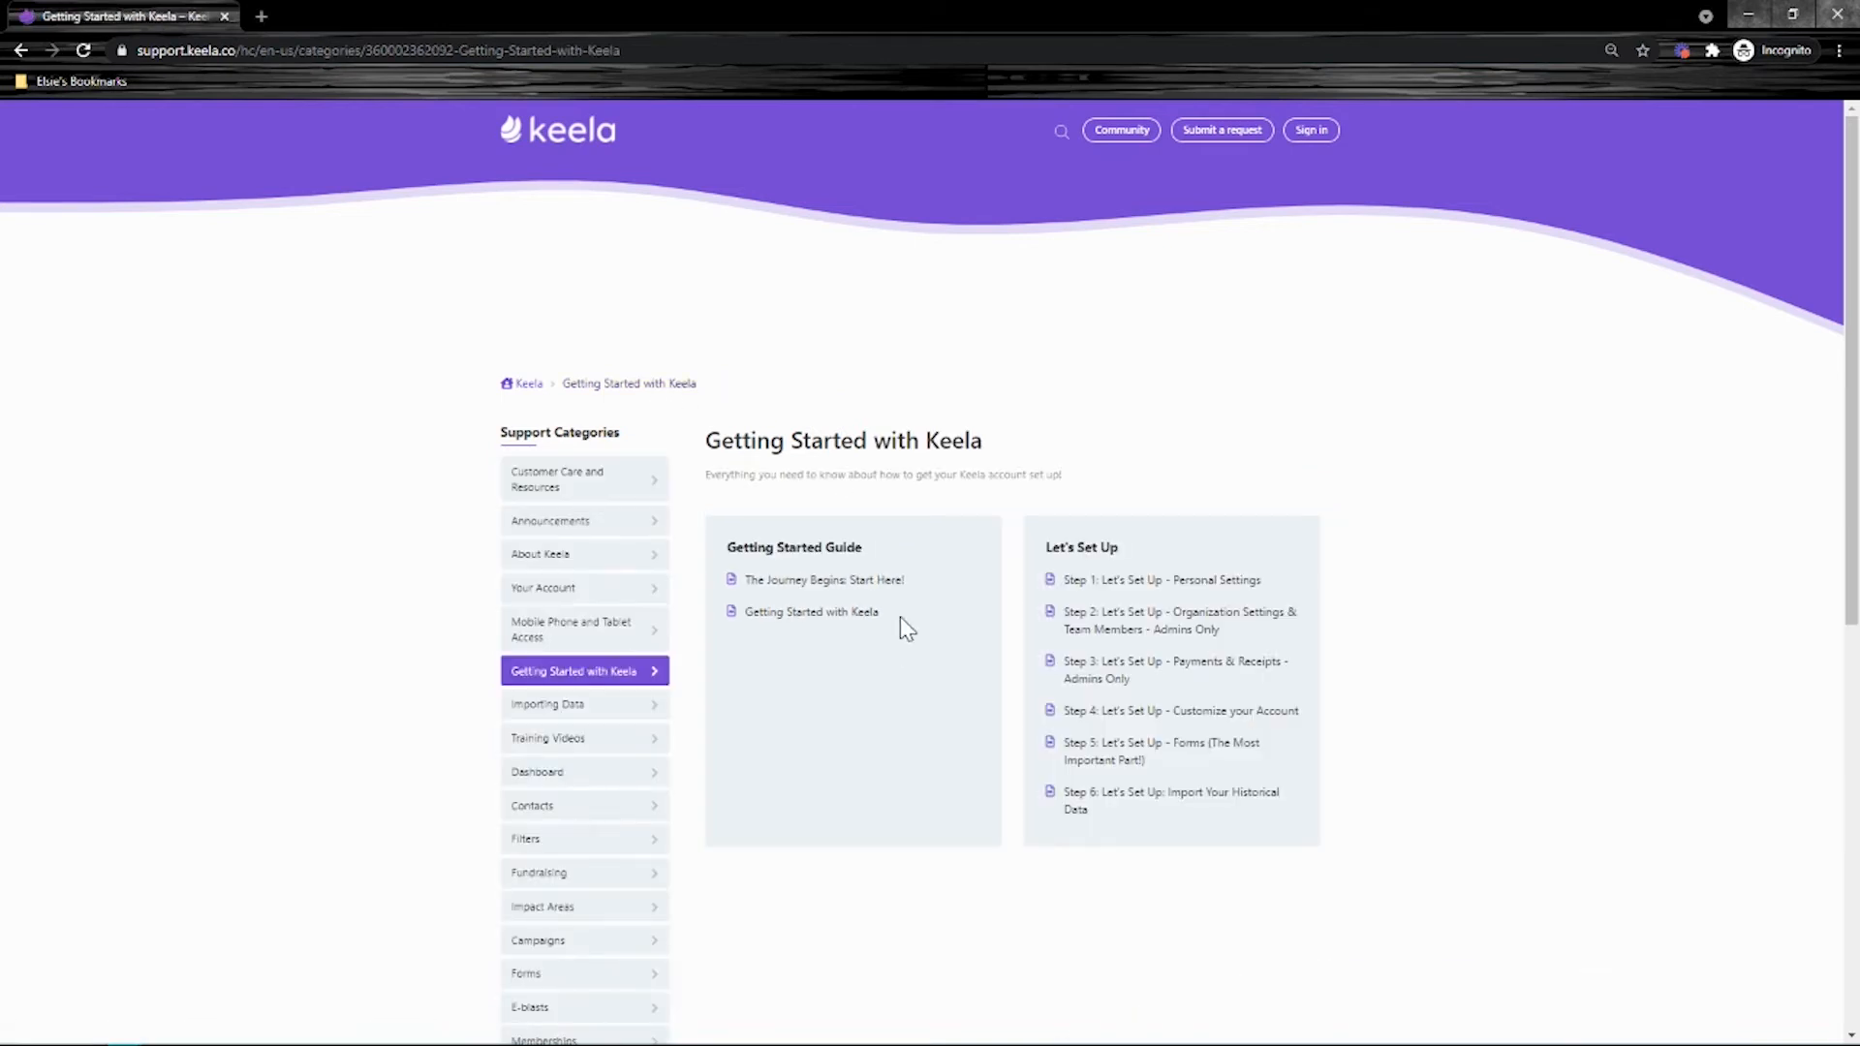
mouse_move(1122, 619)
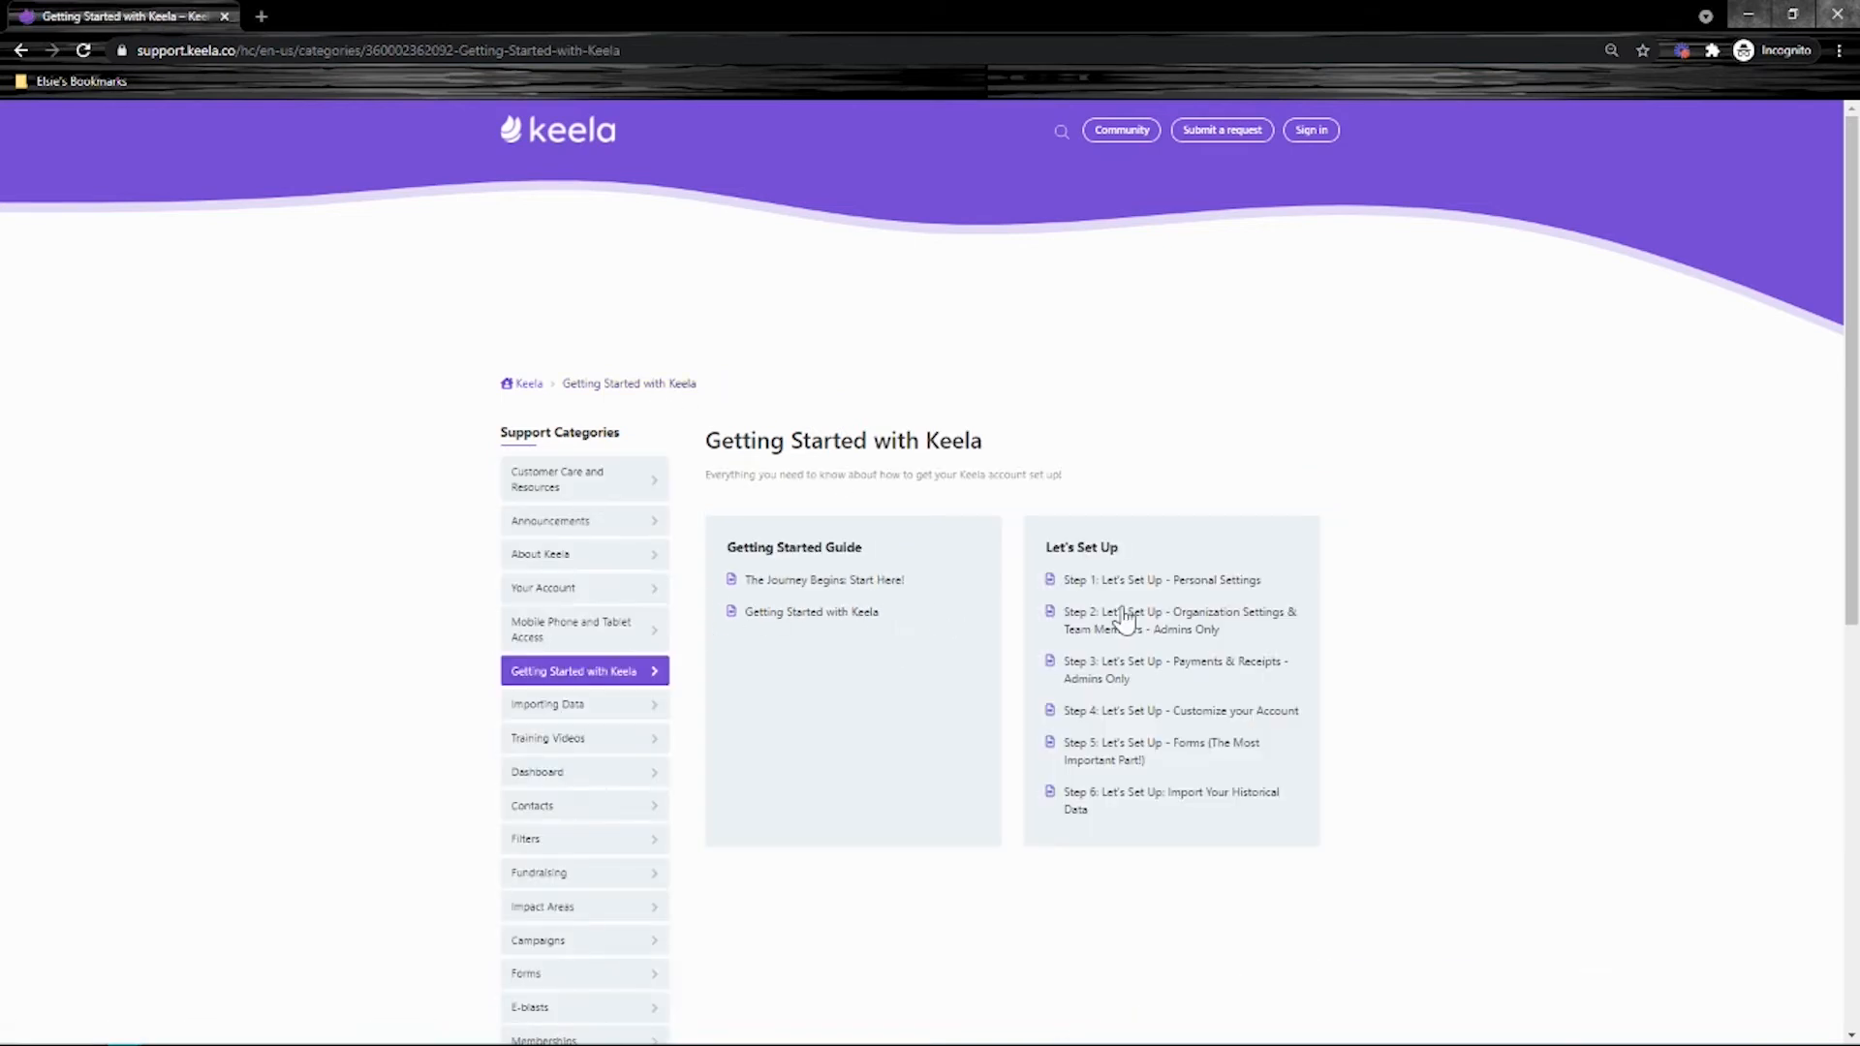
Read the Step 1 Personal Settings article down to What's Next, highlighting its Read All About It heading
left_click(1160, 579)
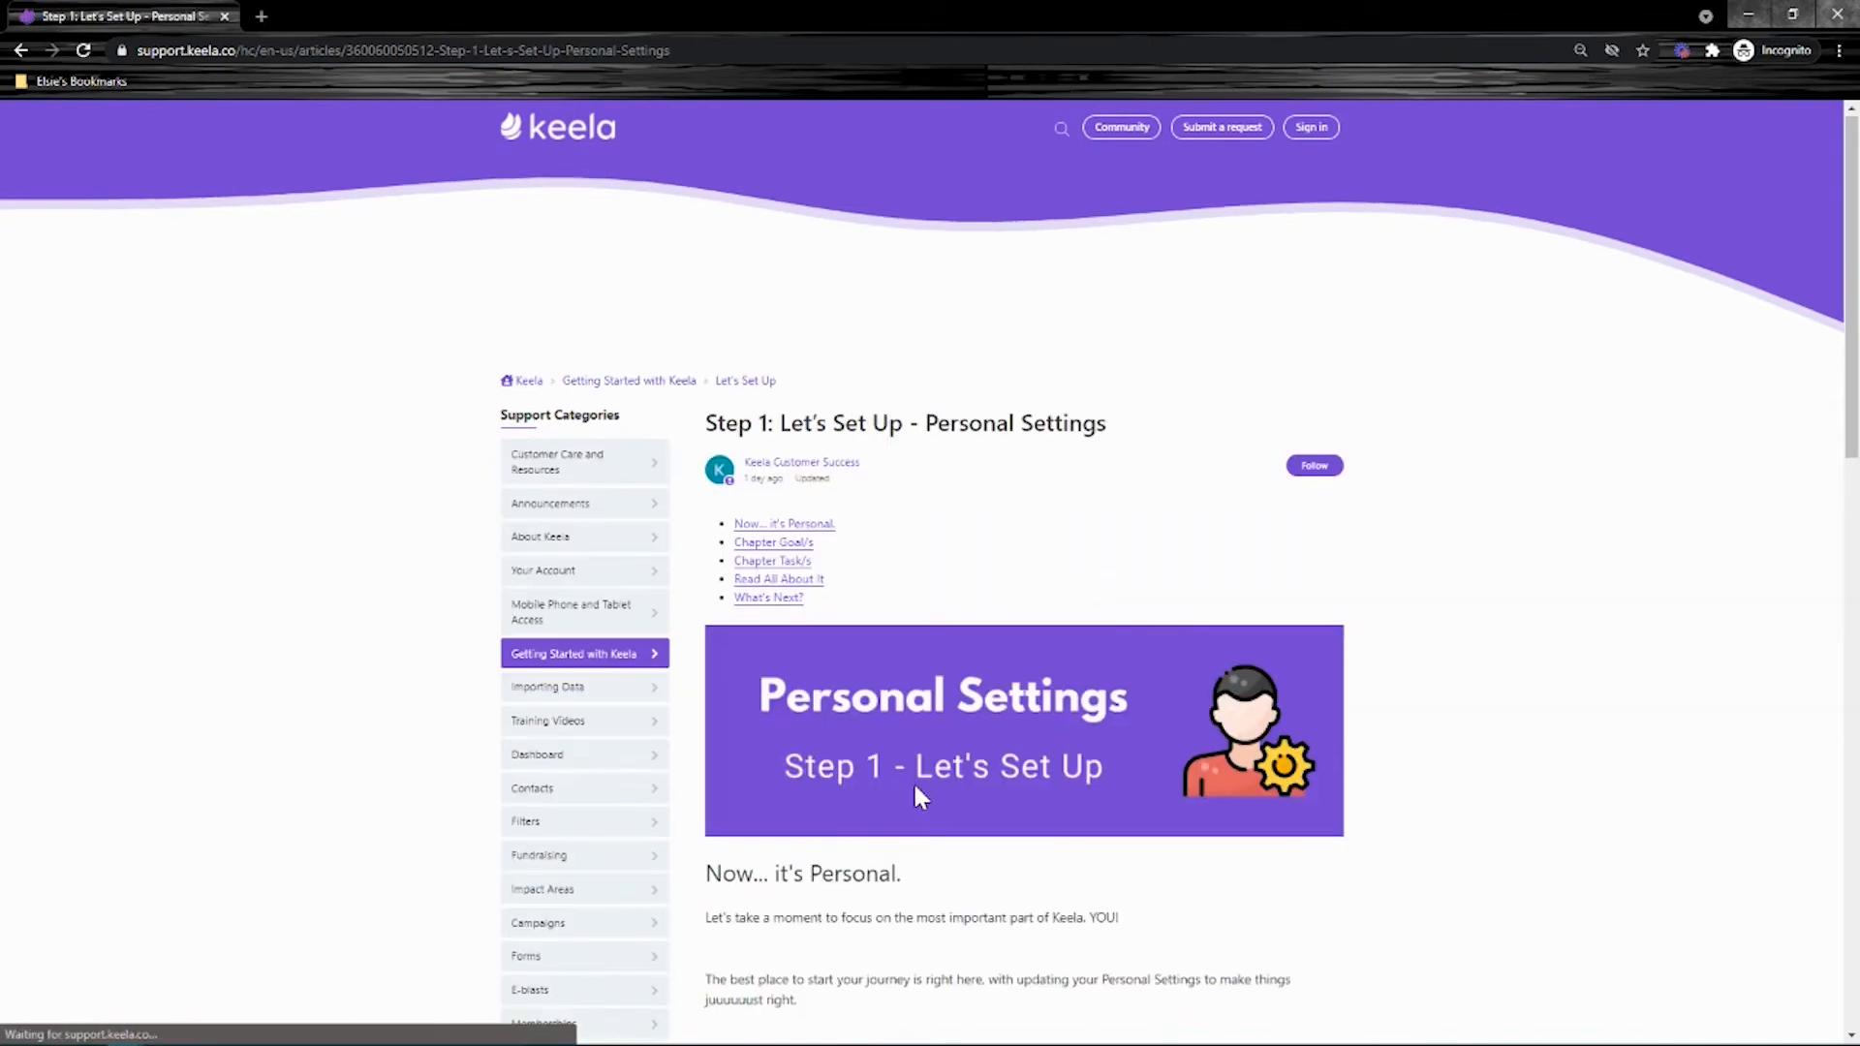
scroll("down", 3)
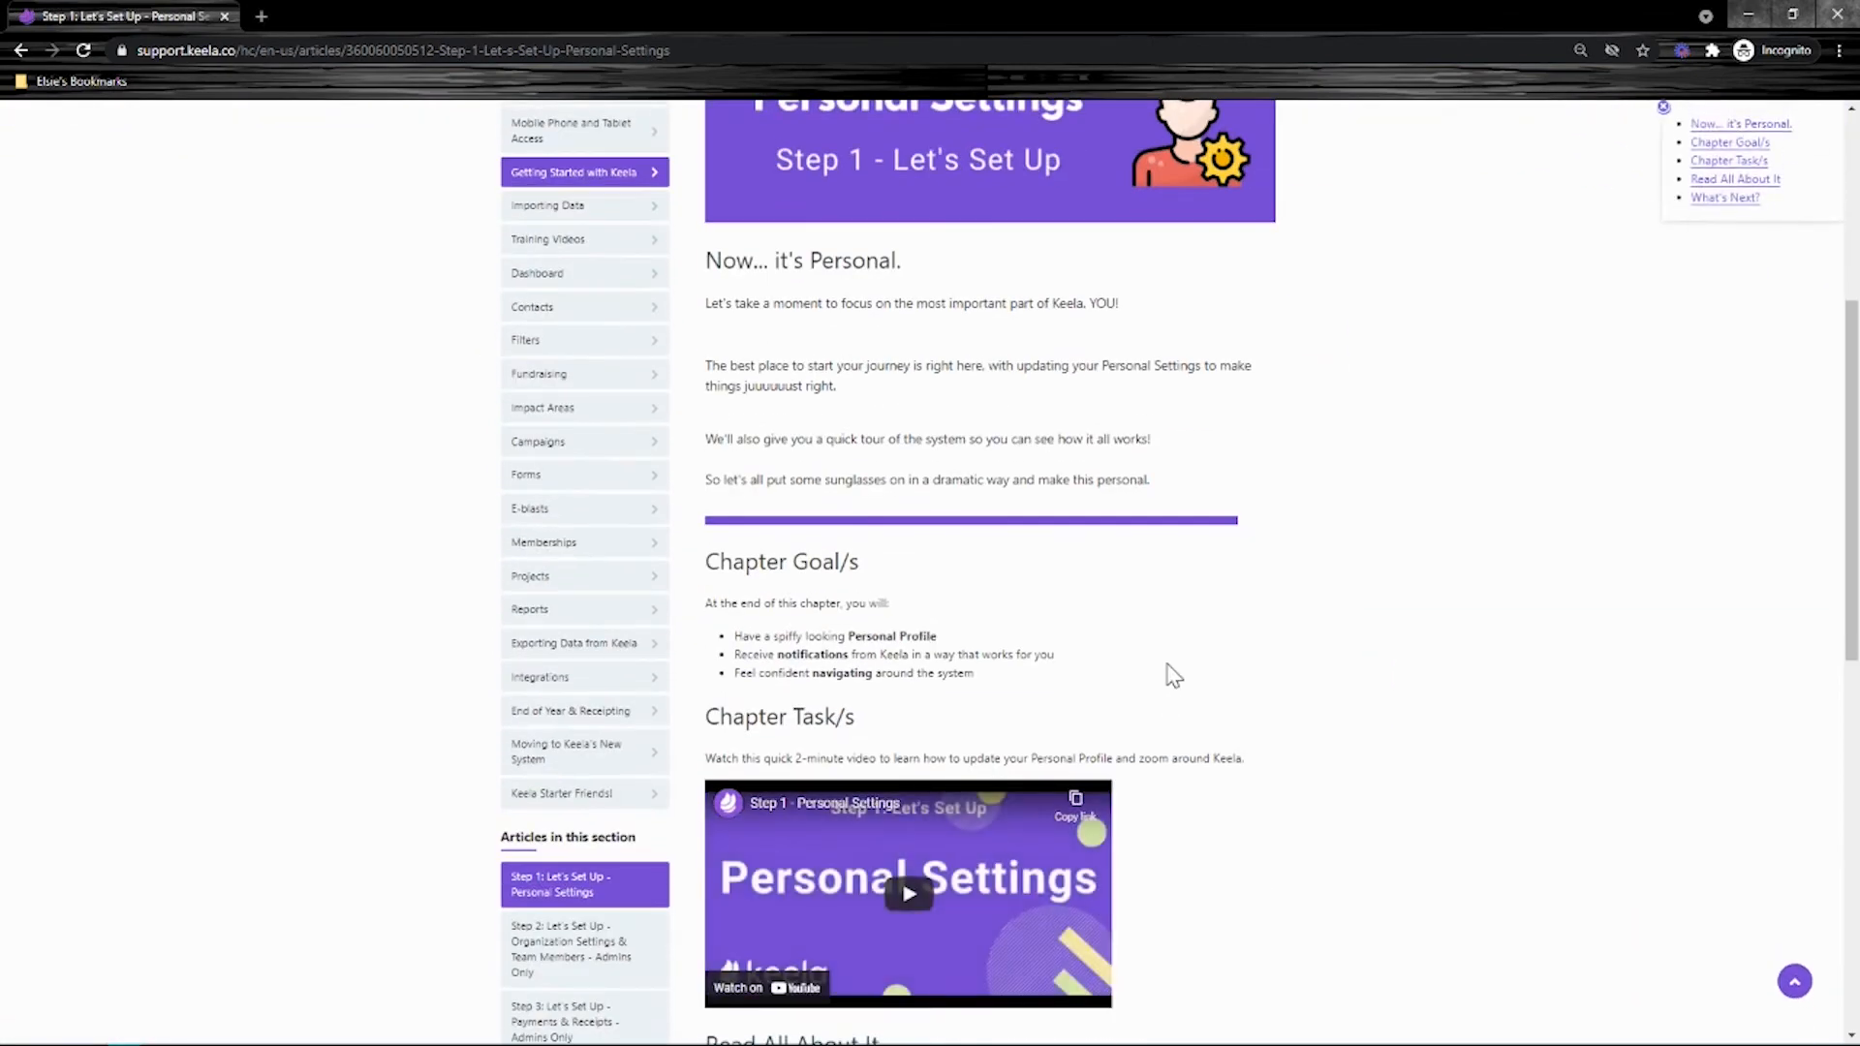
scroll("down", 3)
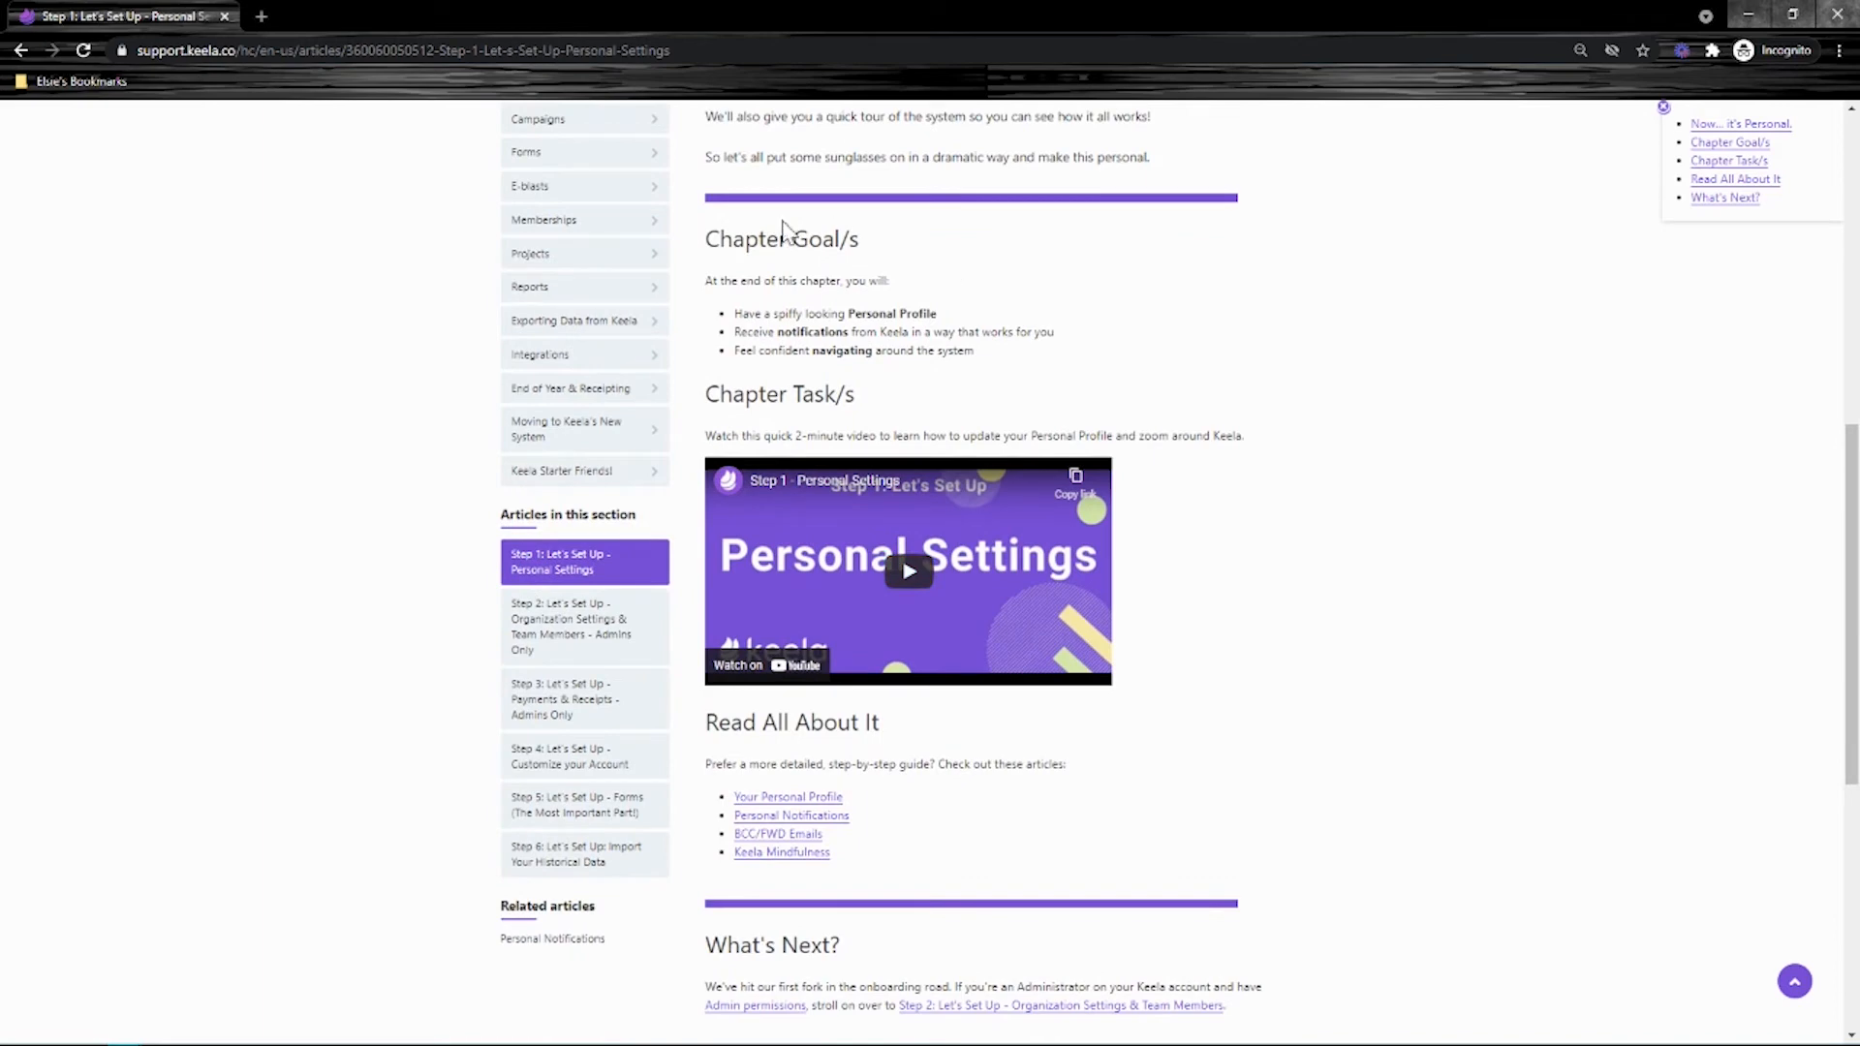
mouse_move(1230, 707)
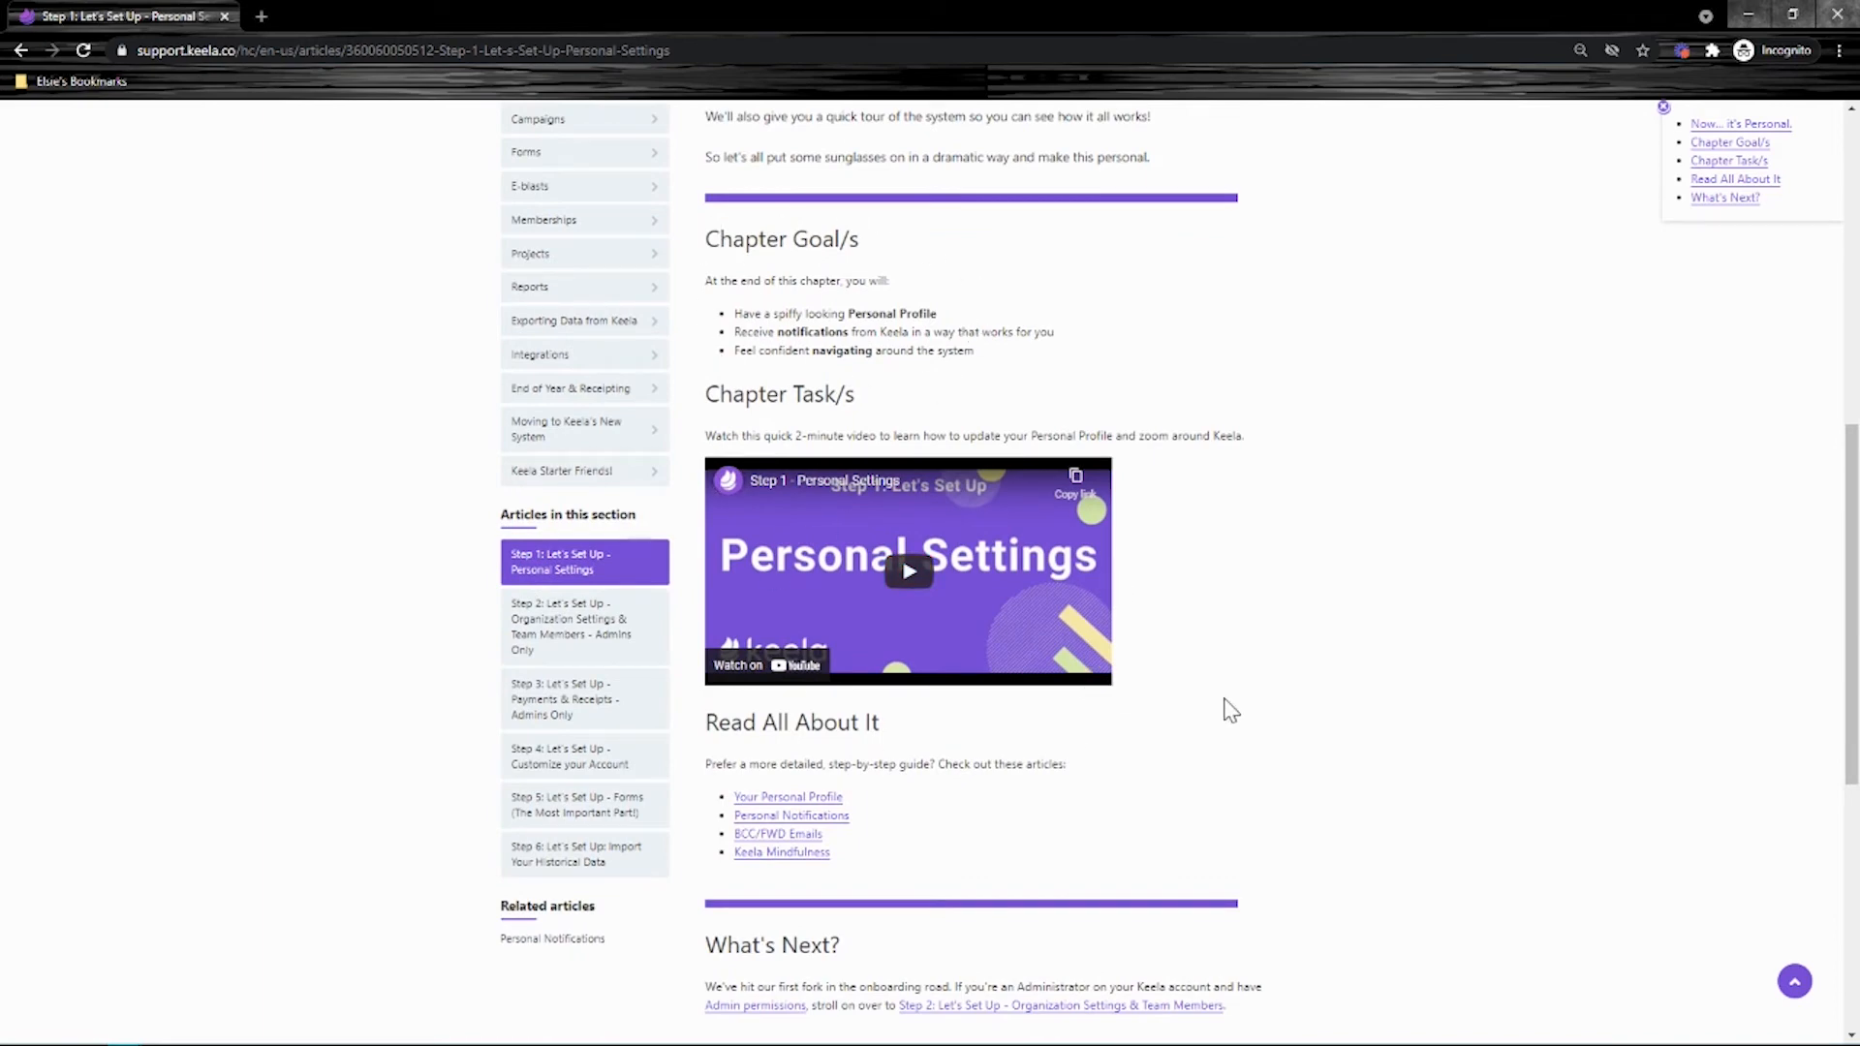
double_click(790, 723)
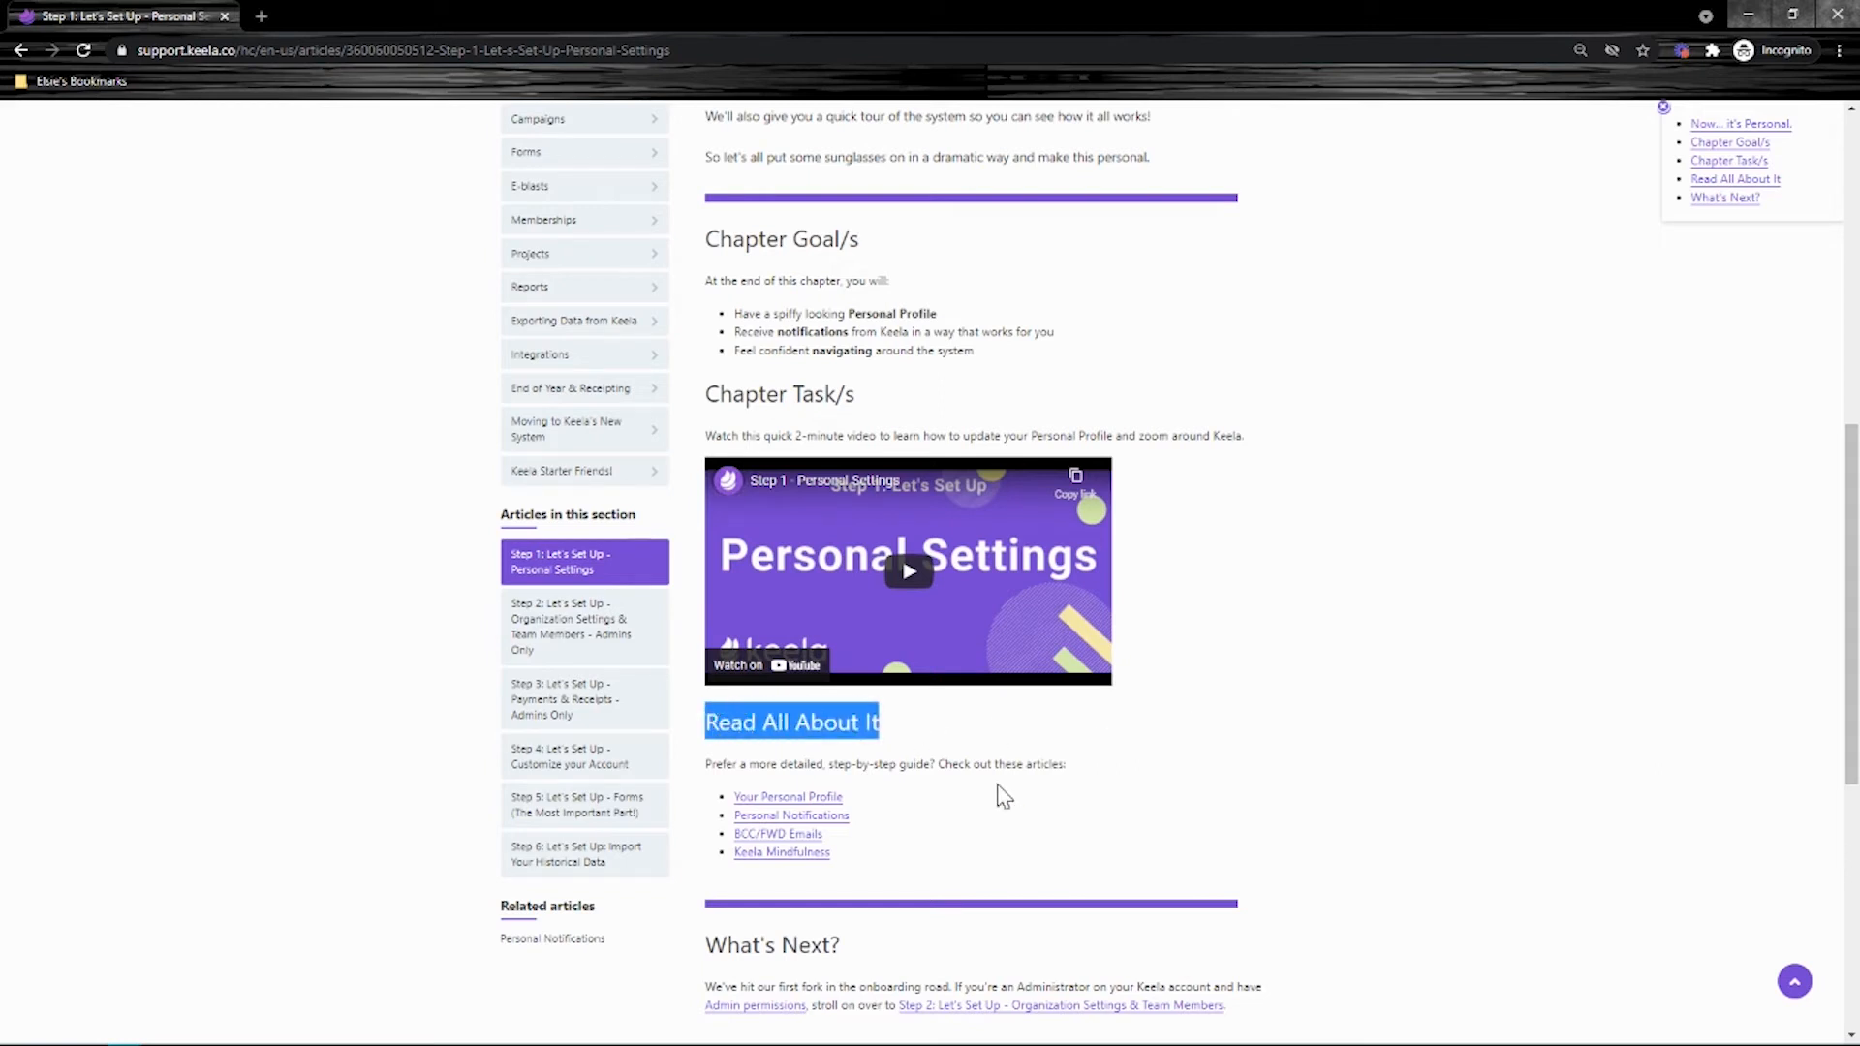
mouse_move(1039, 765)
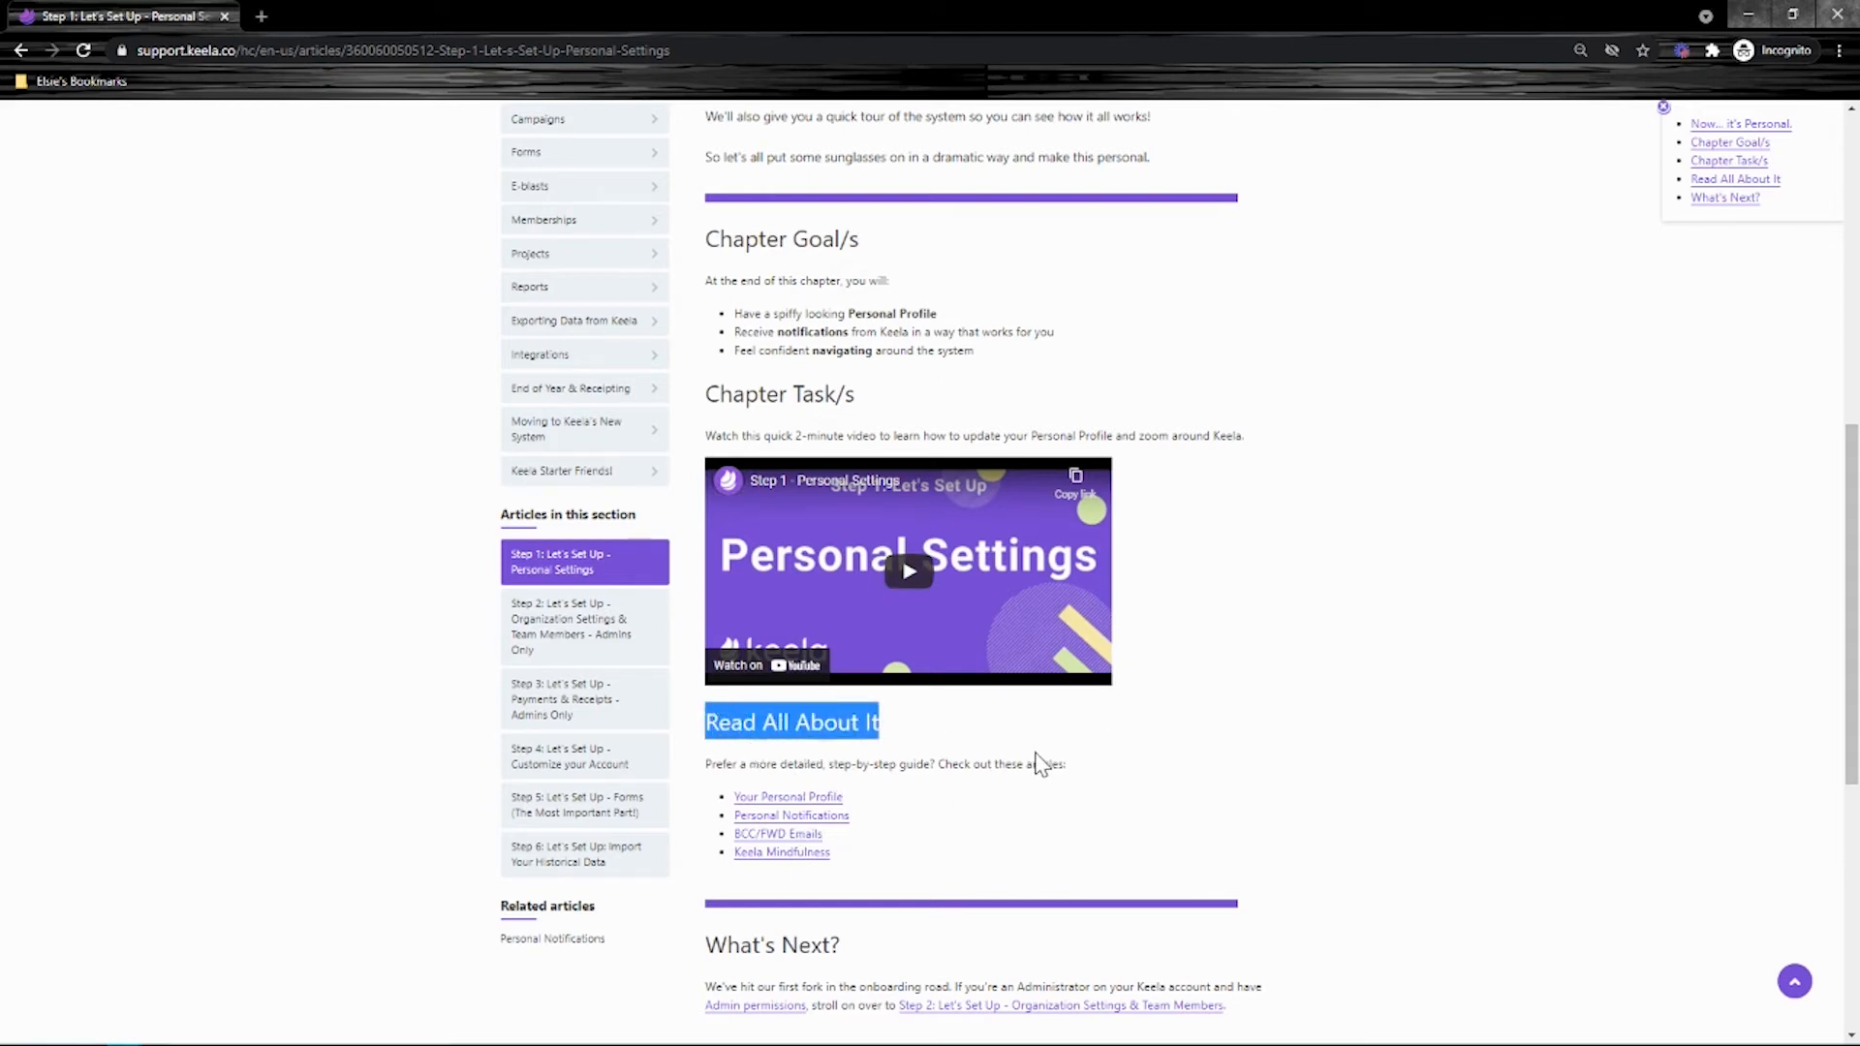
scroll("down", 3)
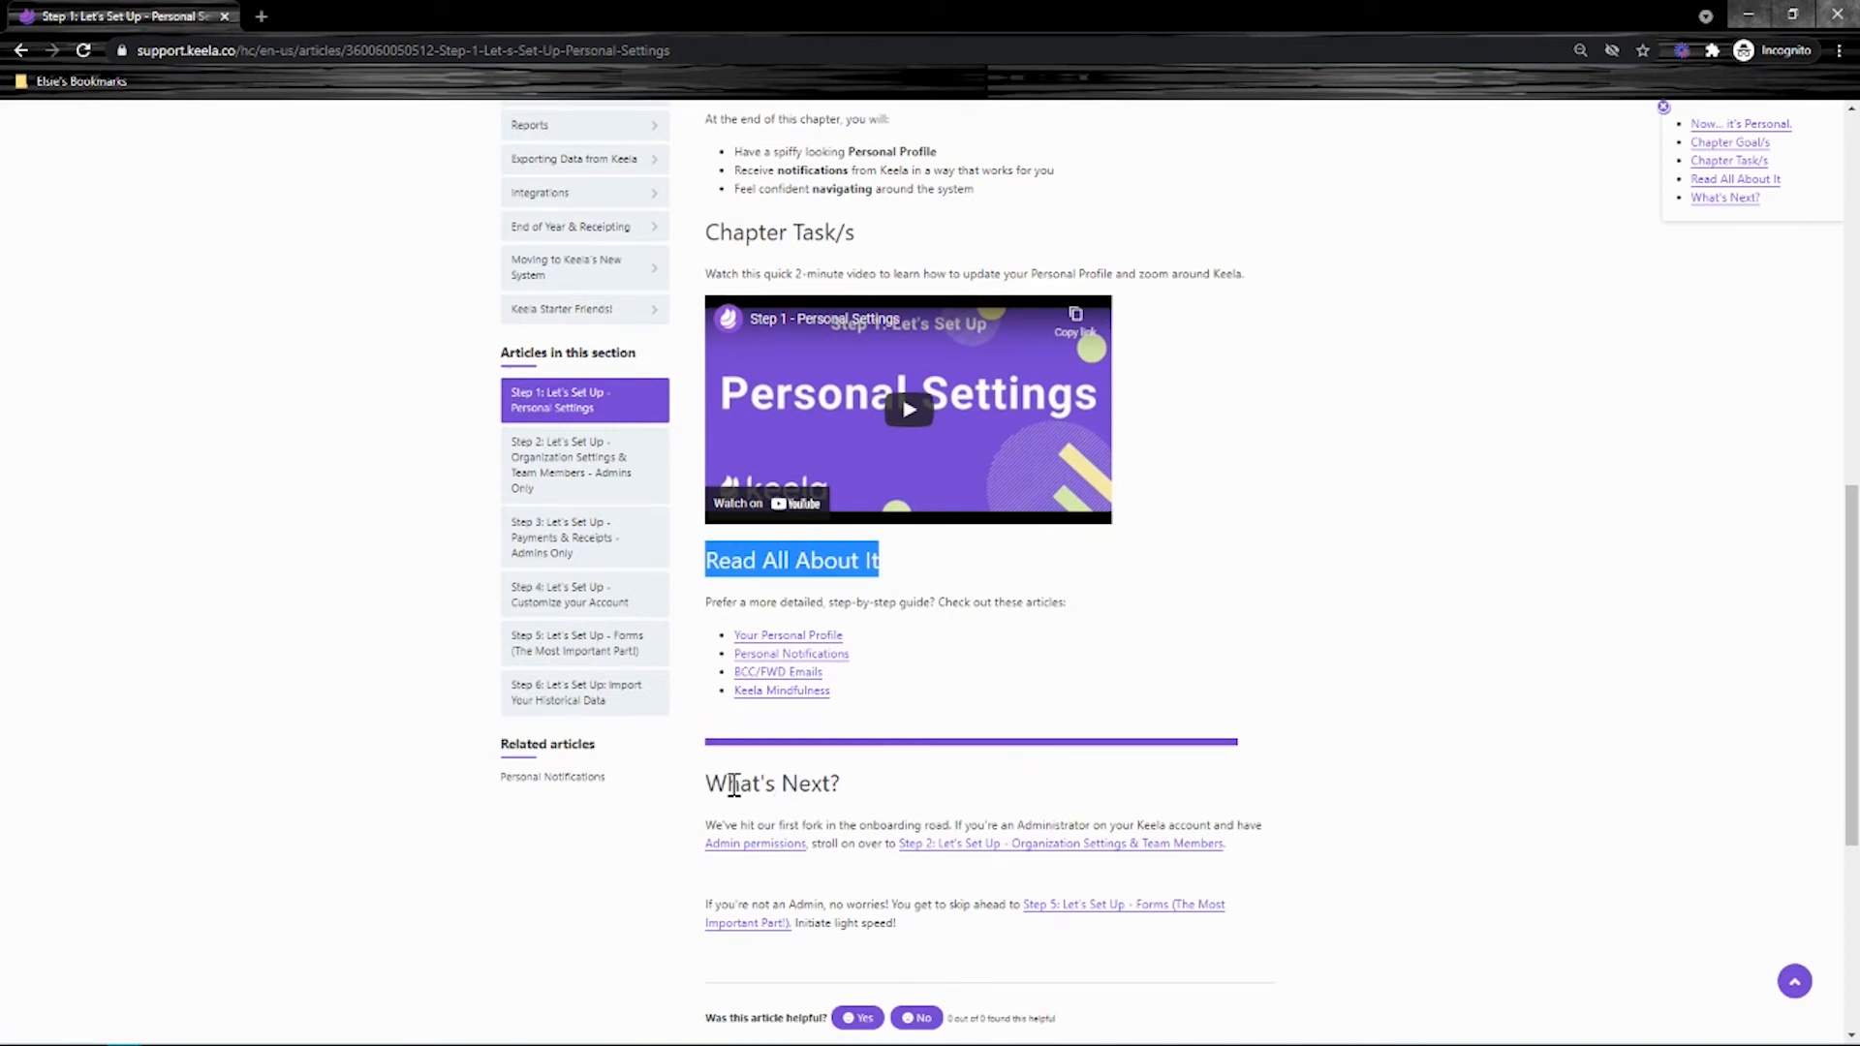
mouse_move(839, 788)
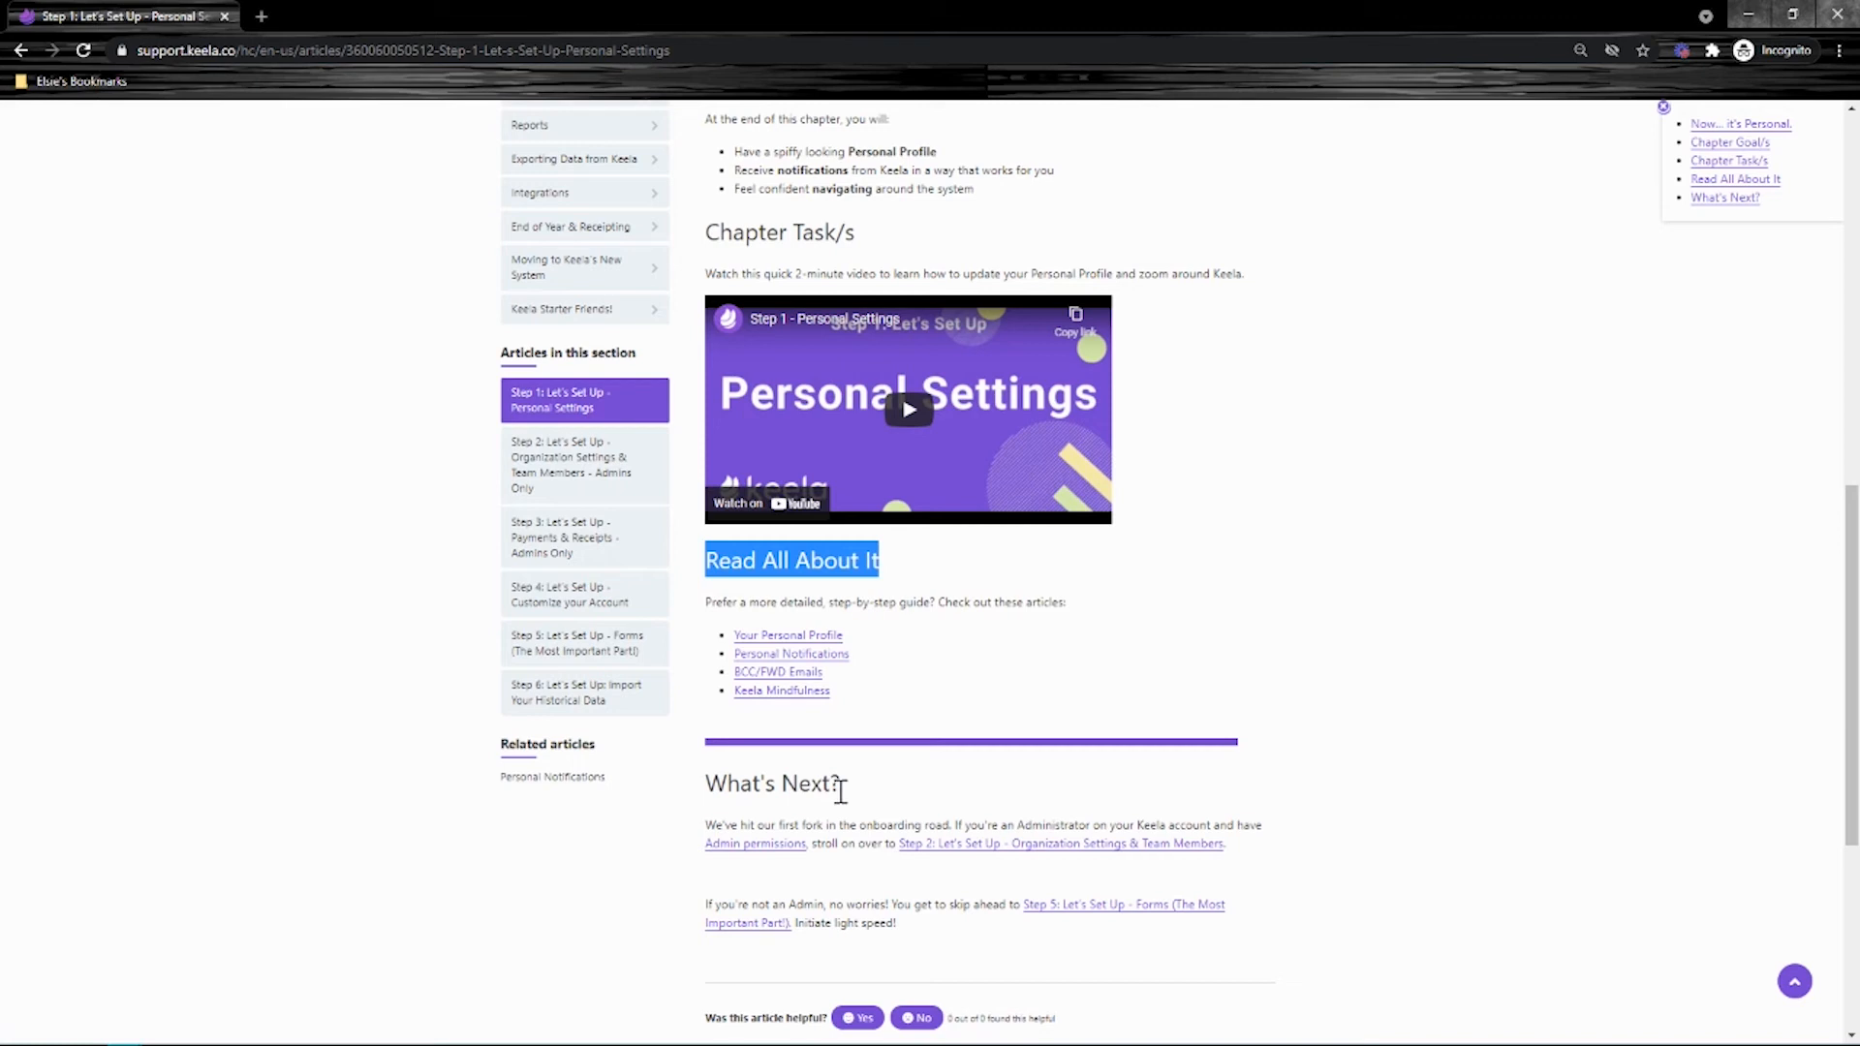